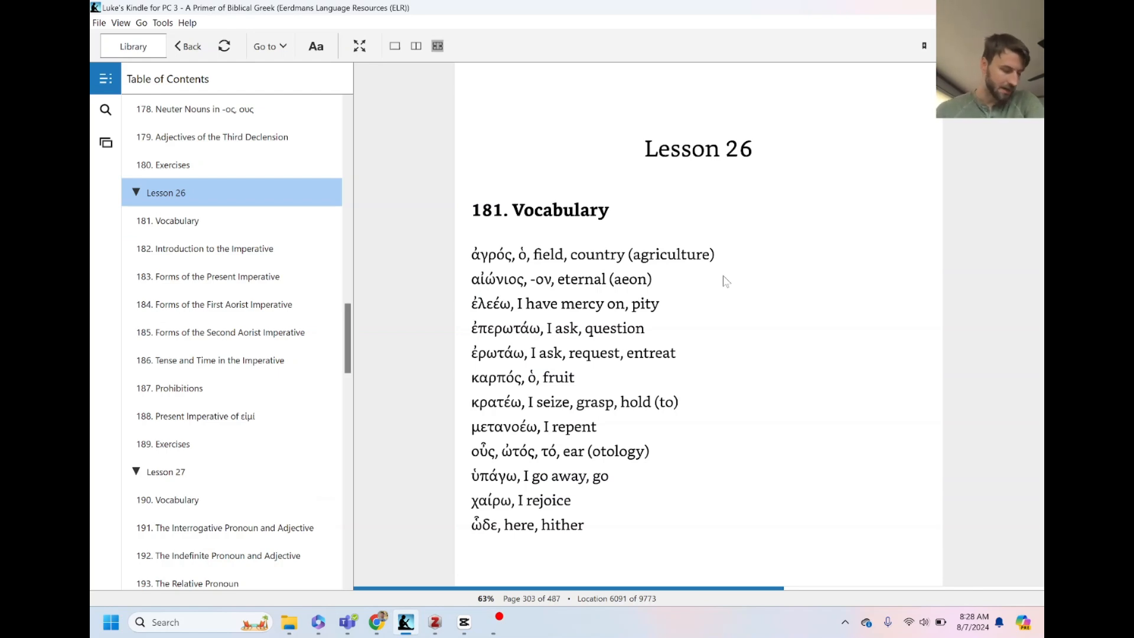
mouse_move(556, 251)
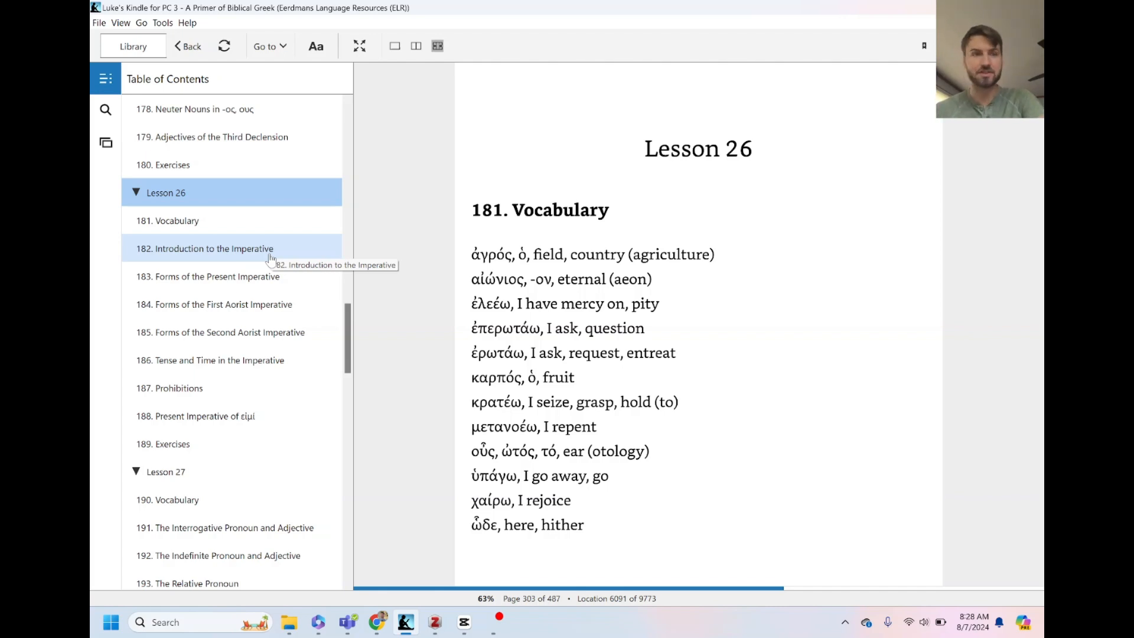
Jump to '182. Introduction to the Imperative' from the Table of Contents
left_click(204, 248)
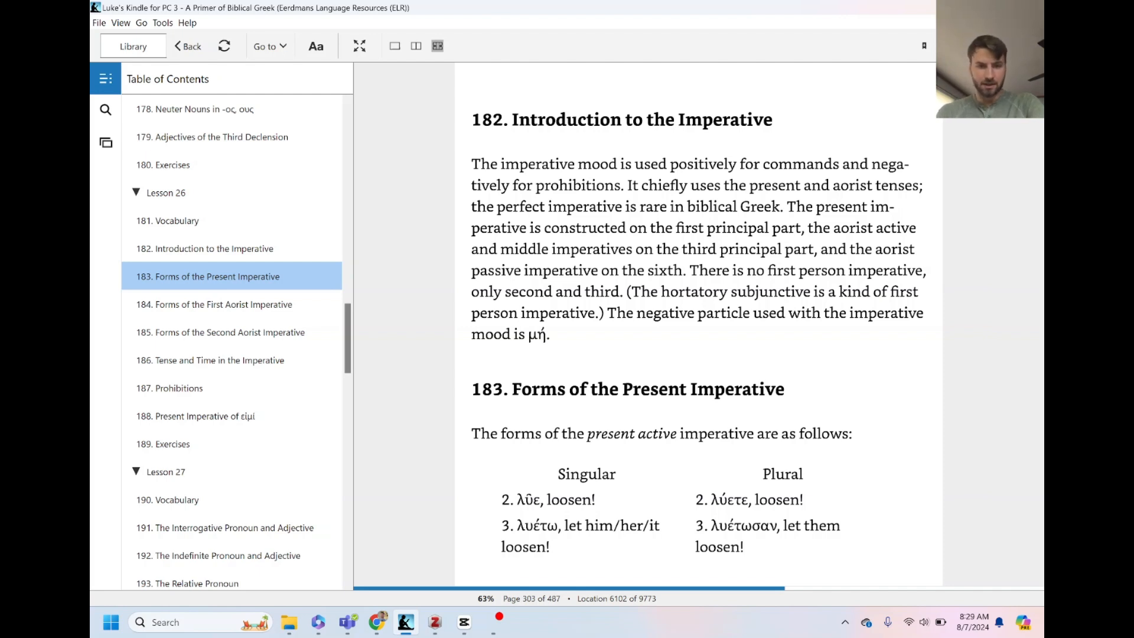
mouse_move(665, 517)
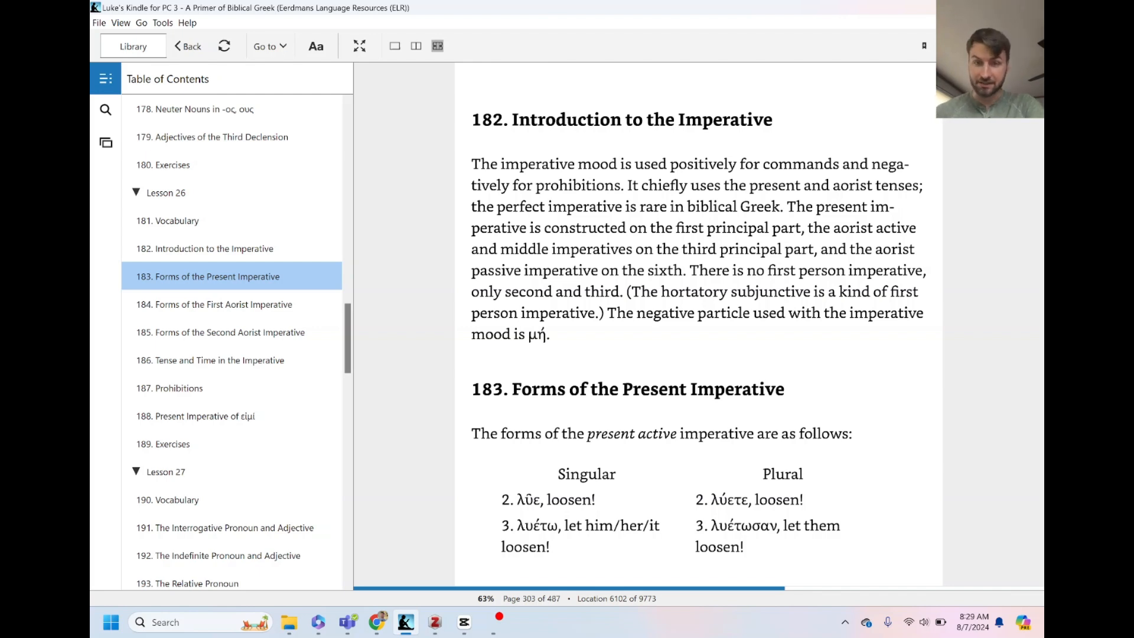
mouse_move(773, 517)
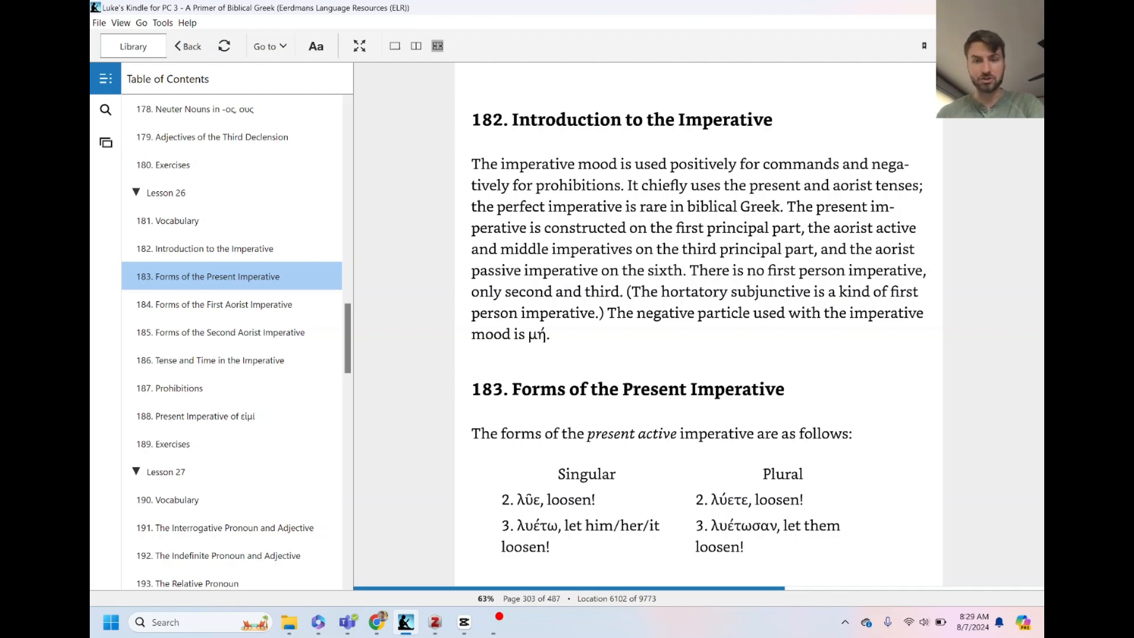
mouse_move(739, 493)
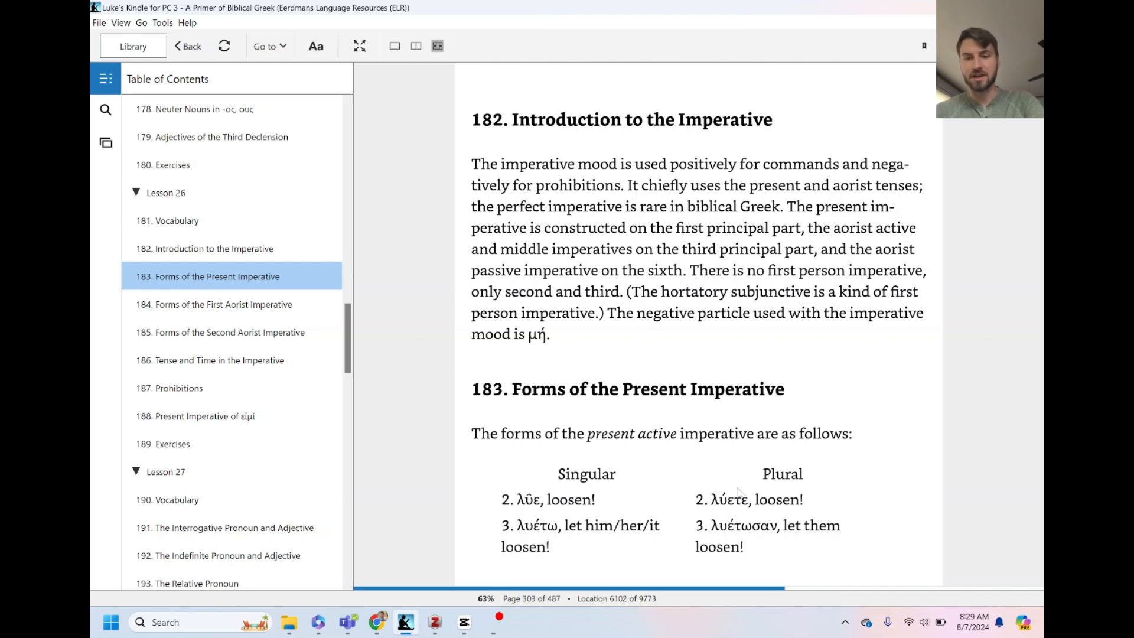
mouse_move(739, 493)
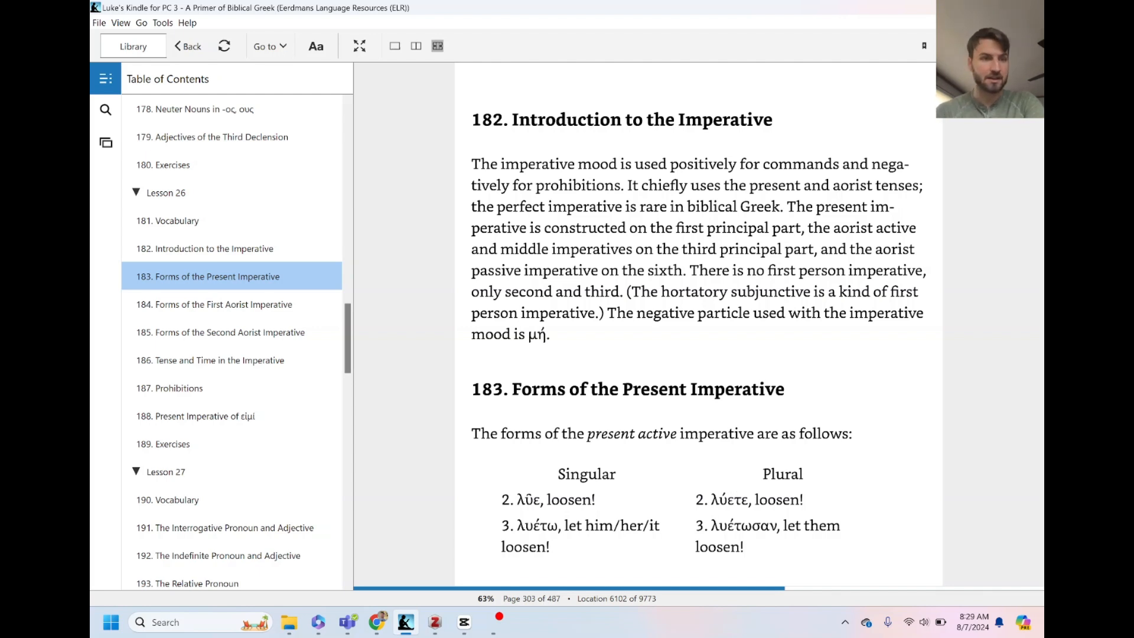
mouse_move(440, 411)
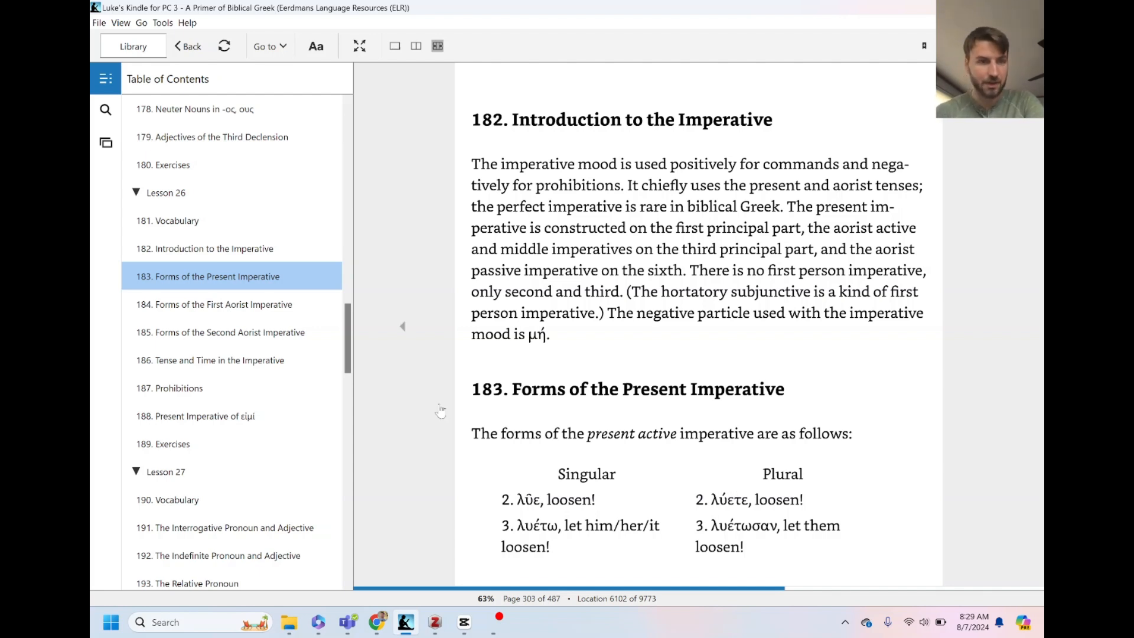
mouse_move(630, 360)
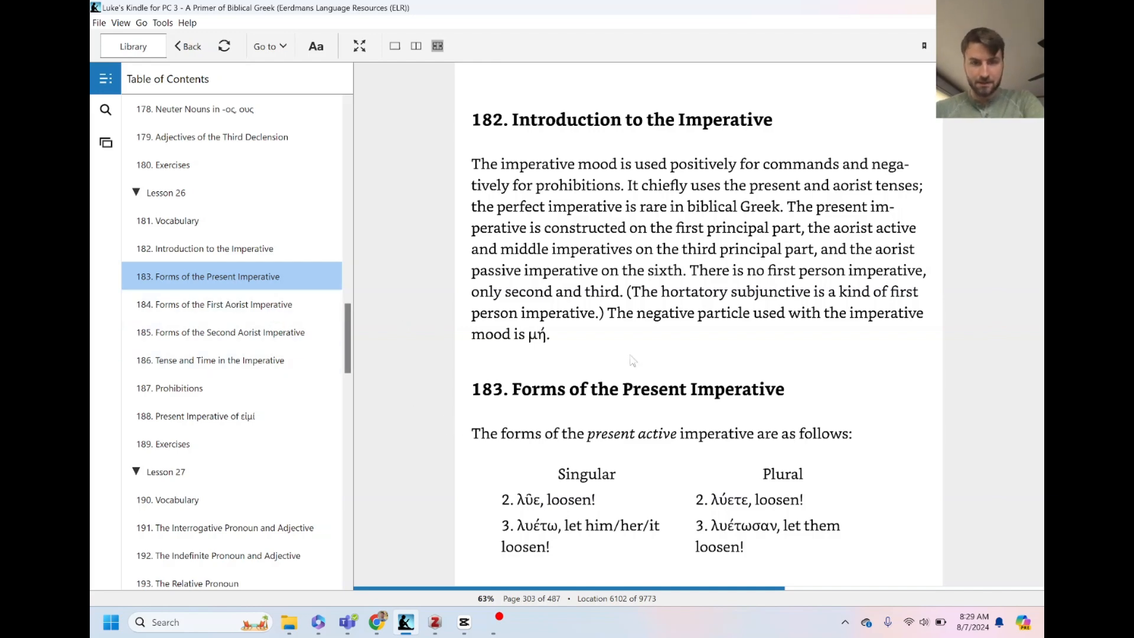
Advance to page 304 with the present middle/passive and first aorist imperative forms
scroll("down", 3)
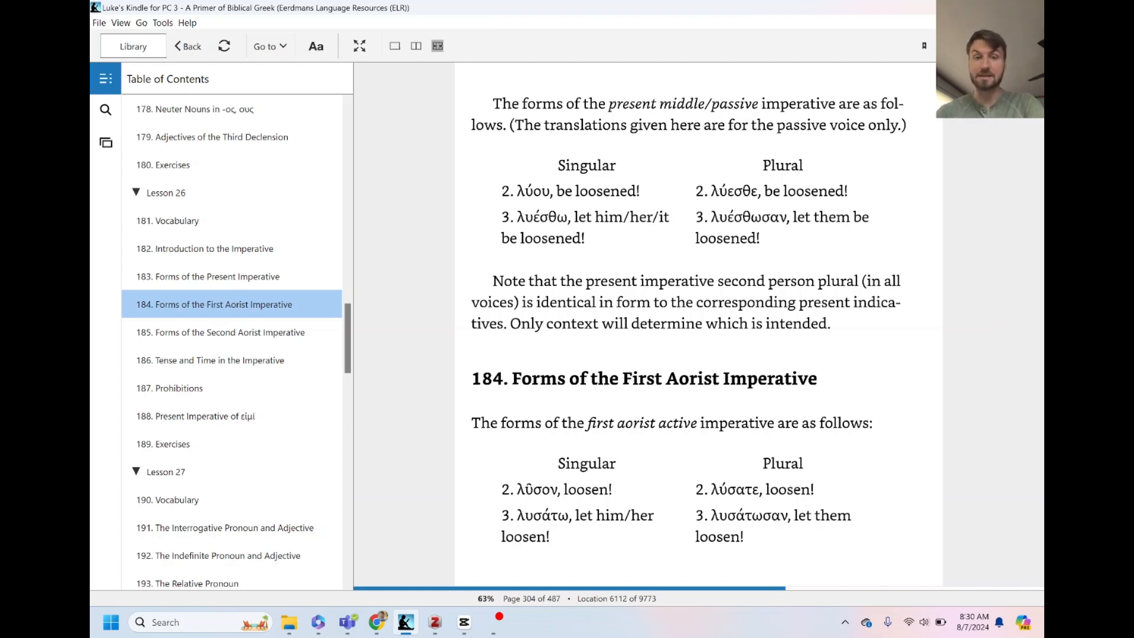
mouse_move(396, 245)
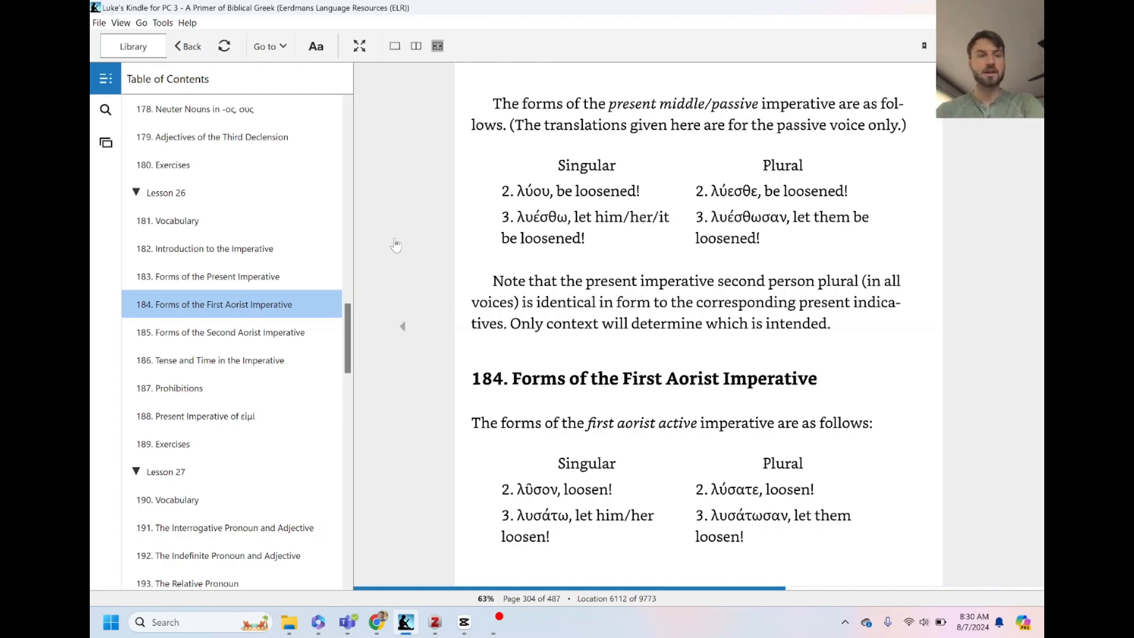
mouse_move(242, 338)
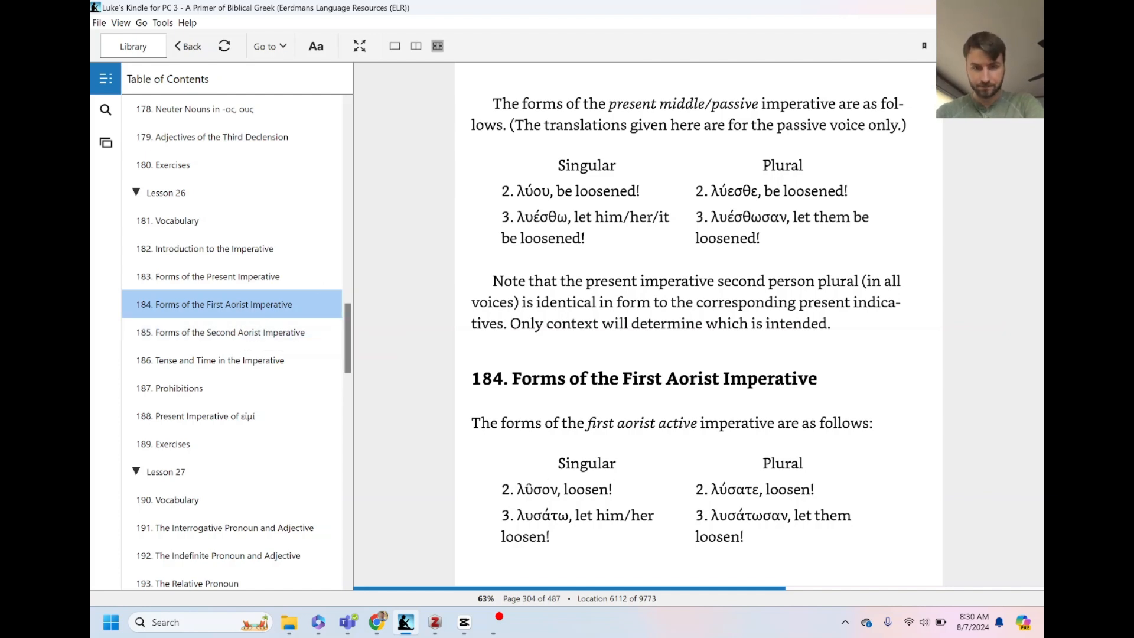
mouse_move(392, 352)
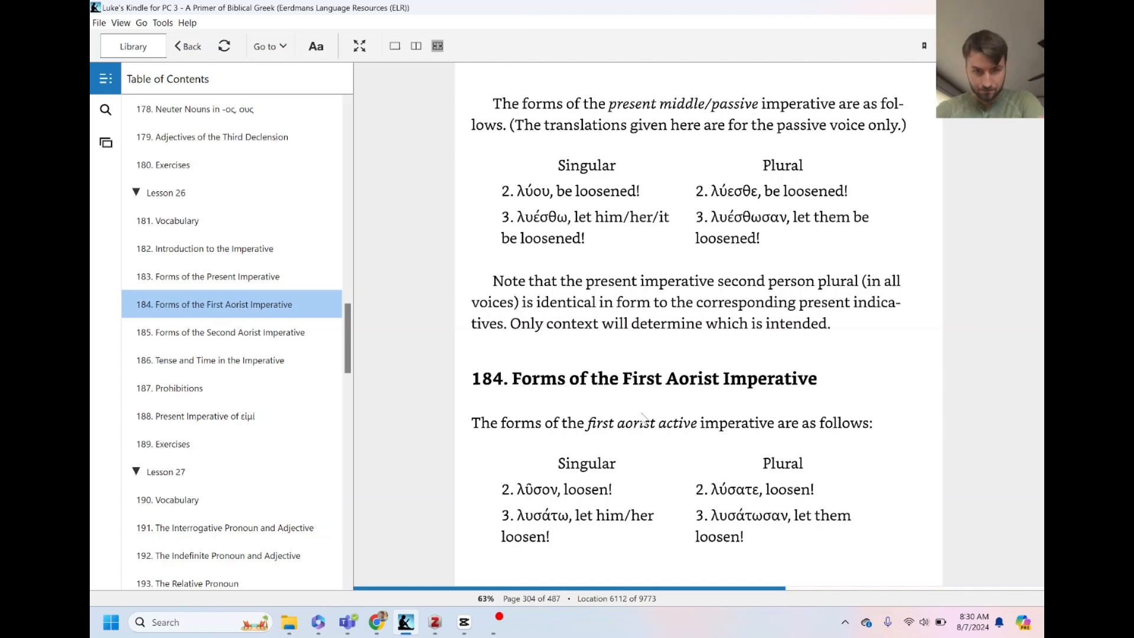
mouse_move(642, 419)
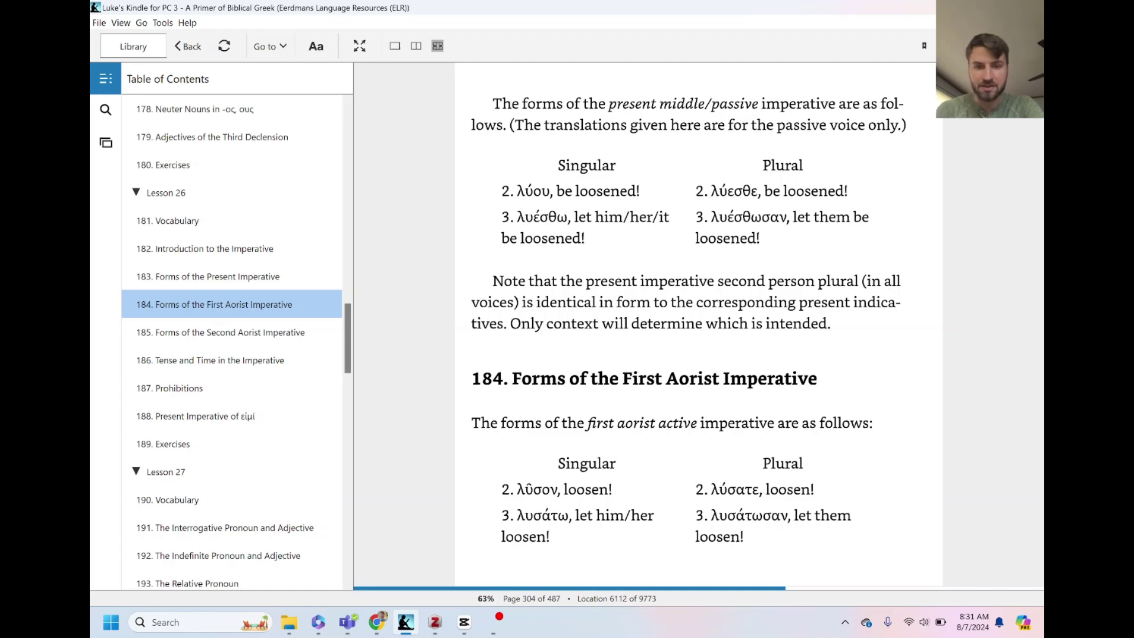
mouse_move(563, 411)
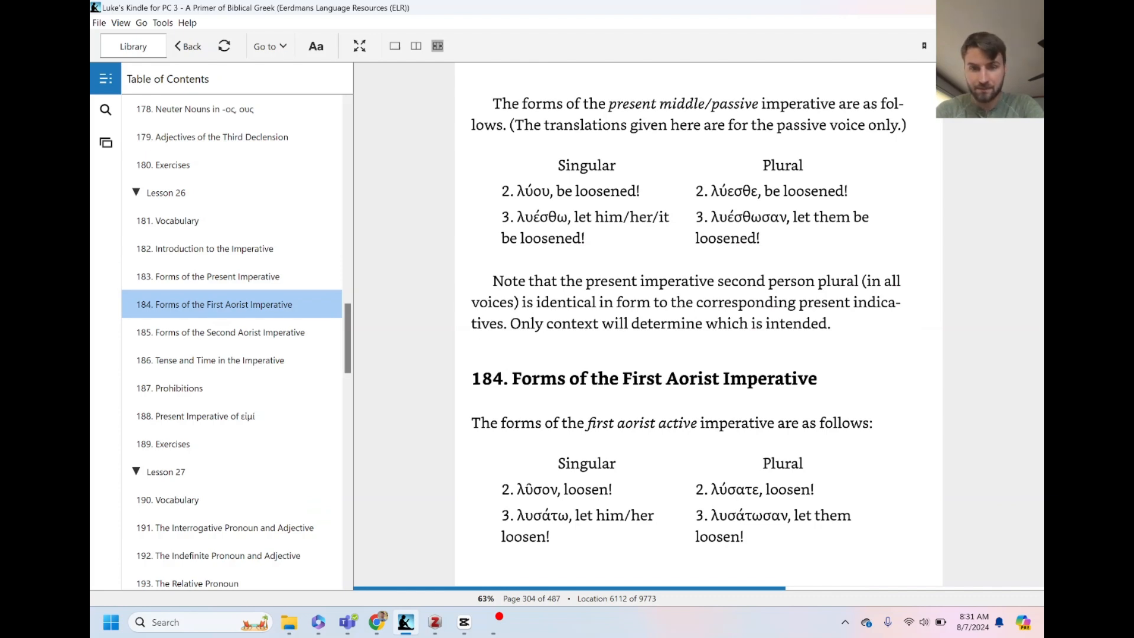
mouse_move(622, 344)
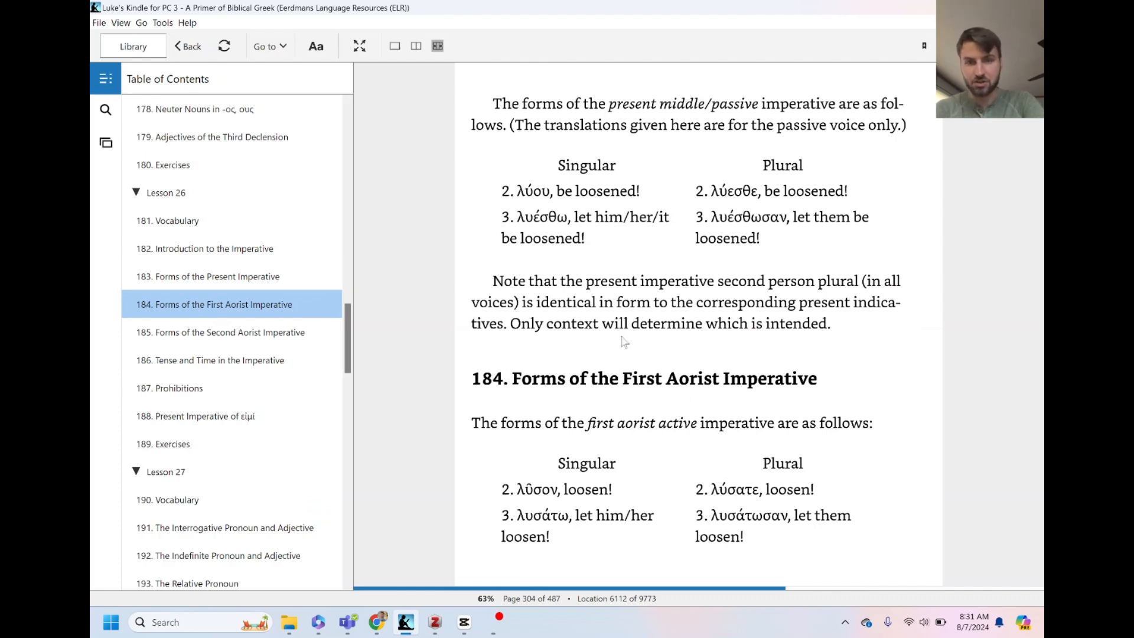
Page forward to section 185, Forms of the Second Aorist Imperative, on page 306
scroll("down", 3)
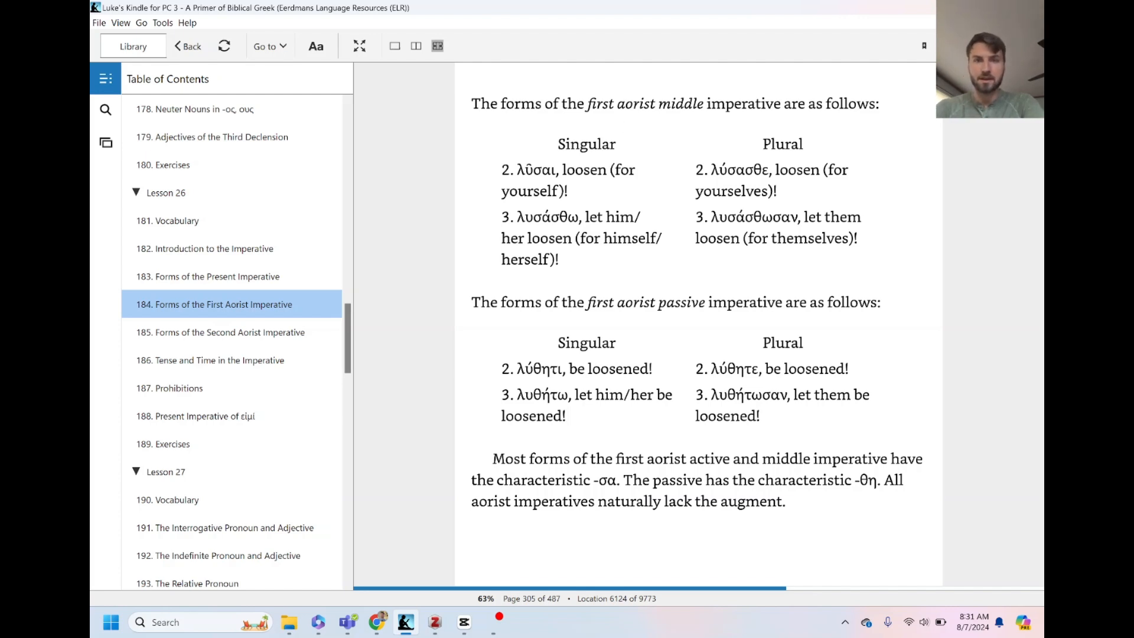
mouse_move(641, 328)
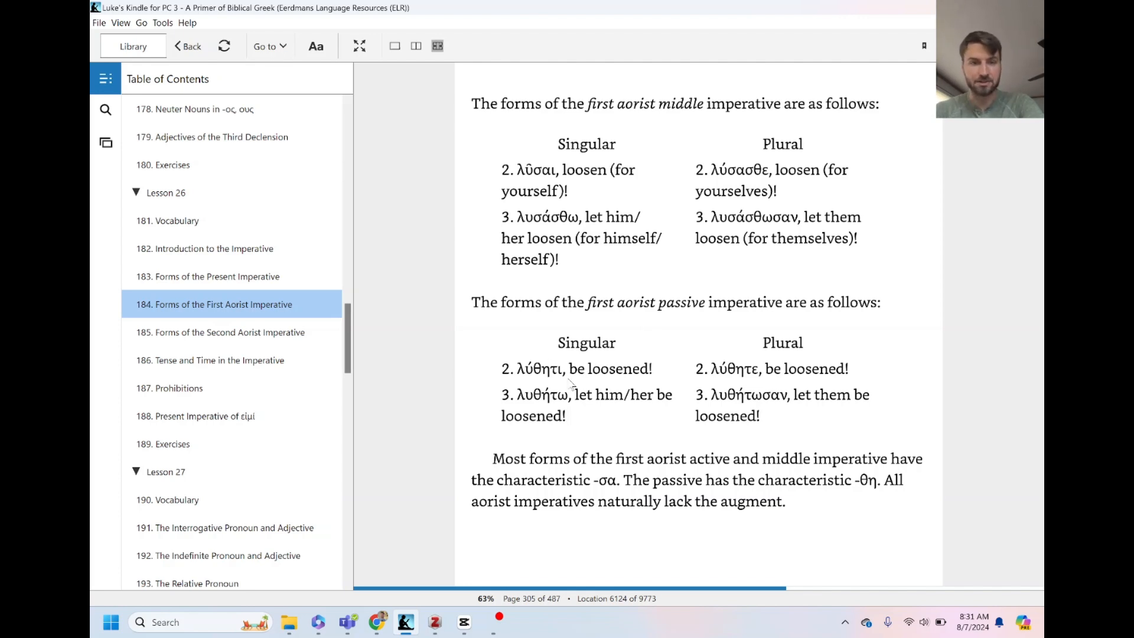
mouse_move(980, 391)
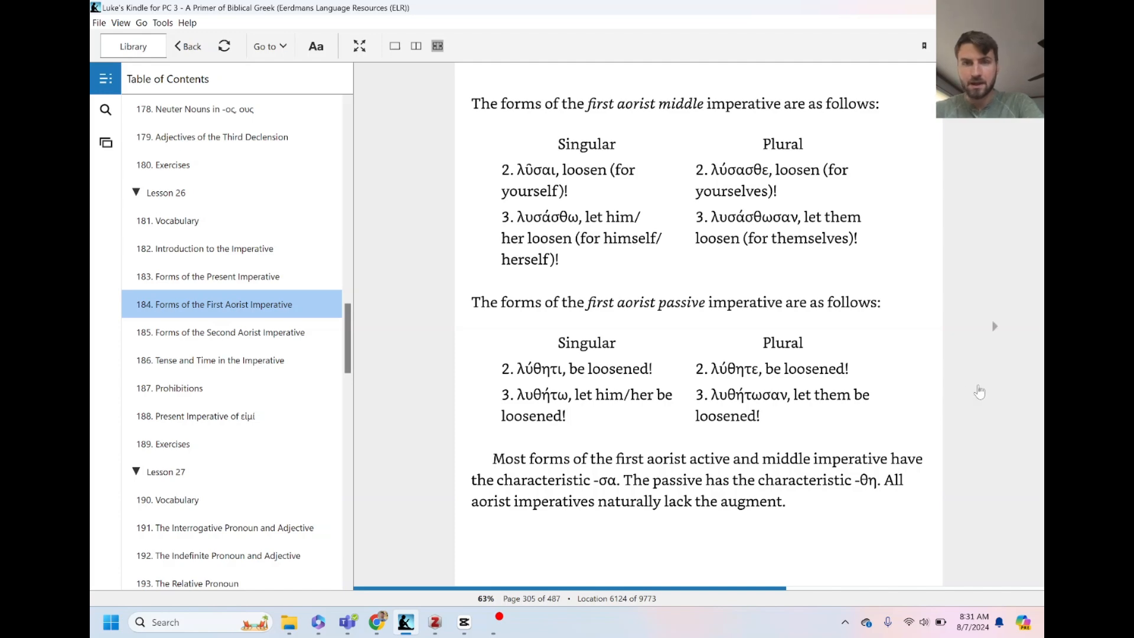
left_click(227, 332)
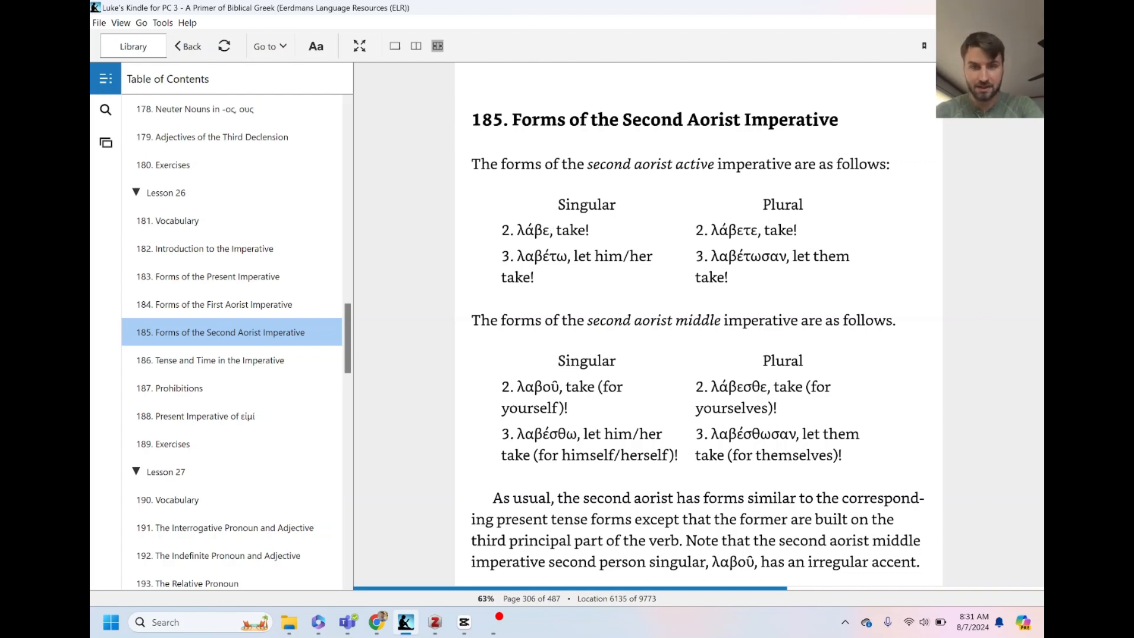
mouse_move(526, 236)
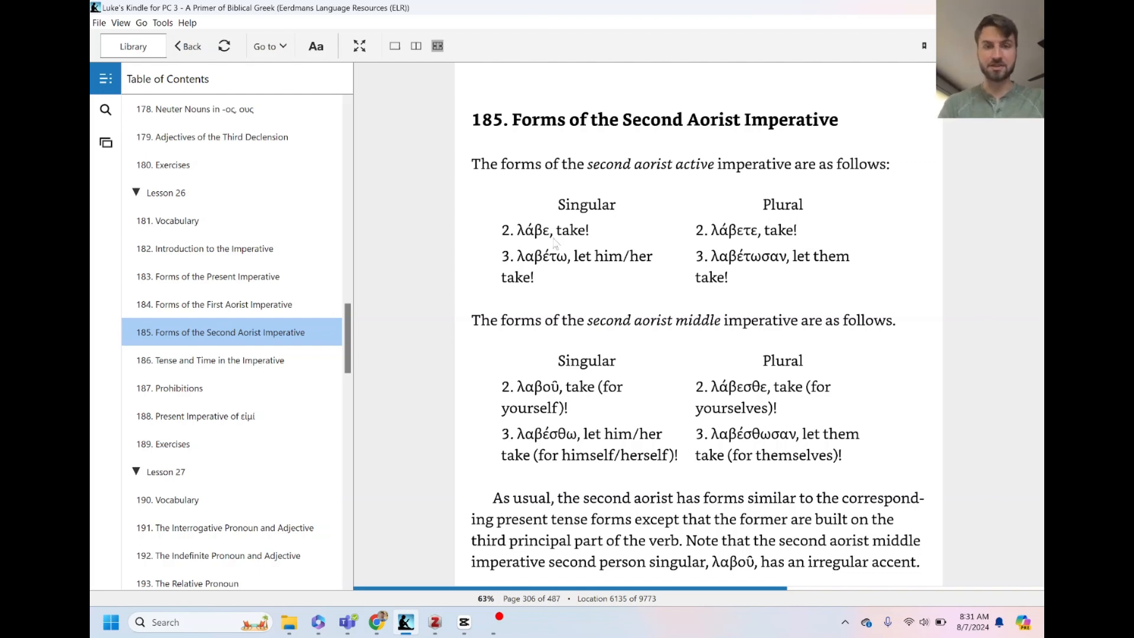
mouse_move(566, 275)
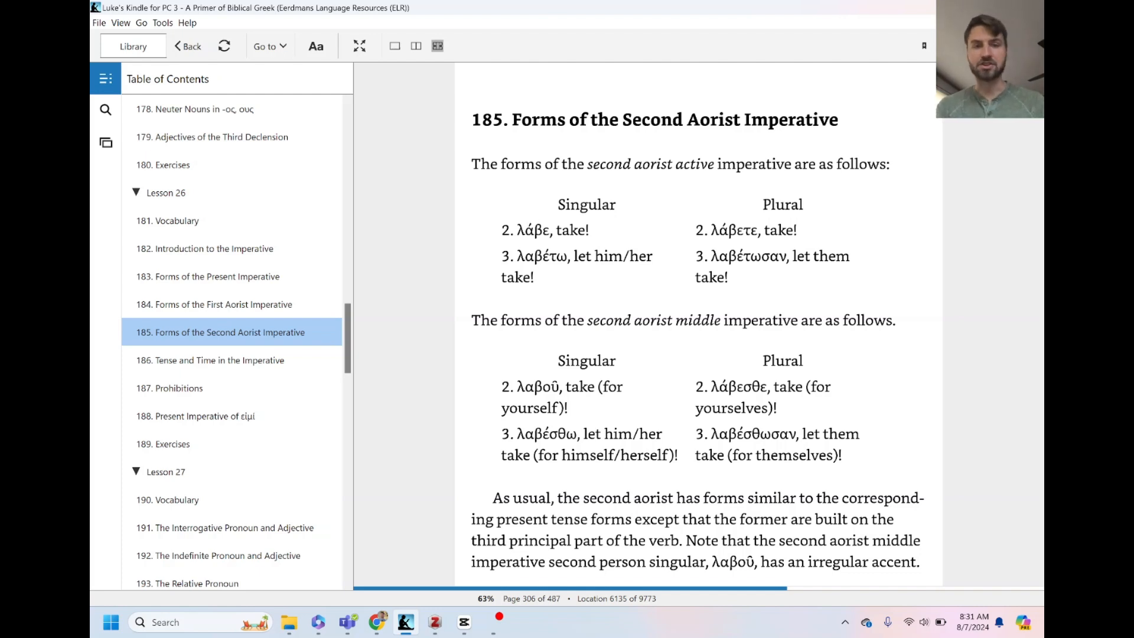
mouse_move(536, 272)
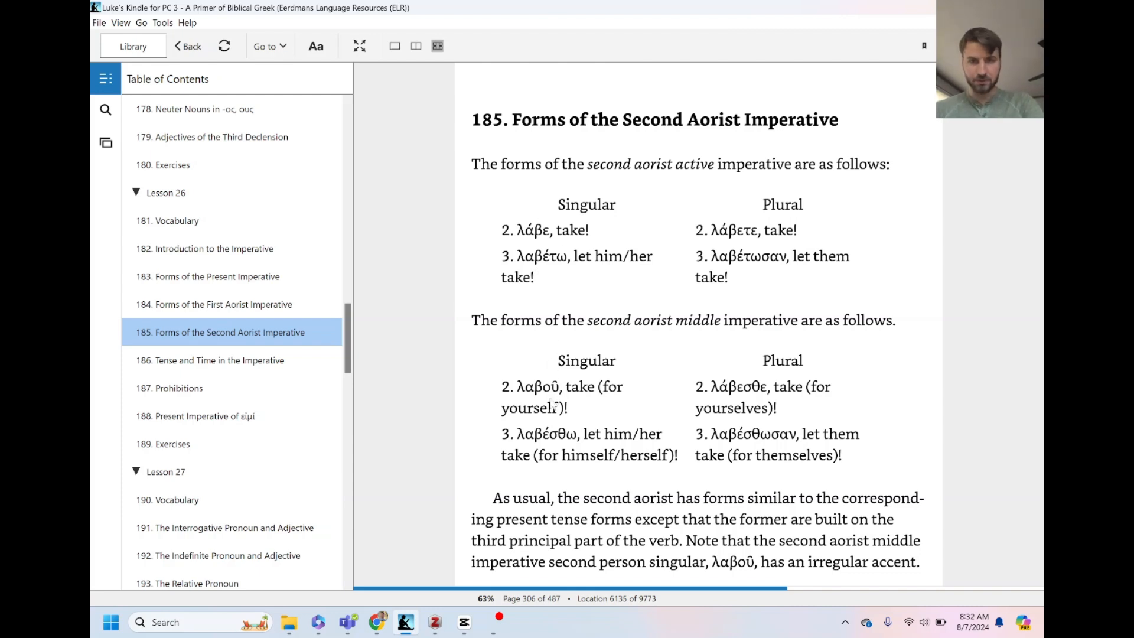
mouse_move(936, 318)
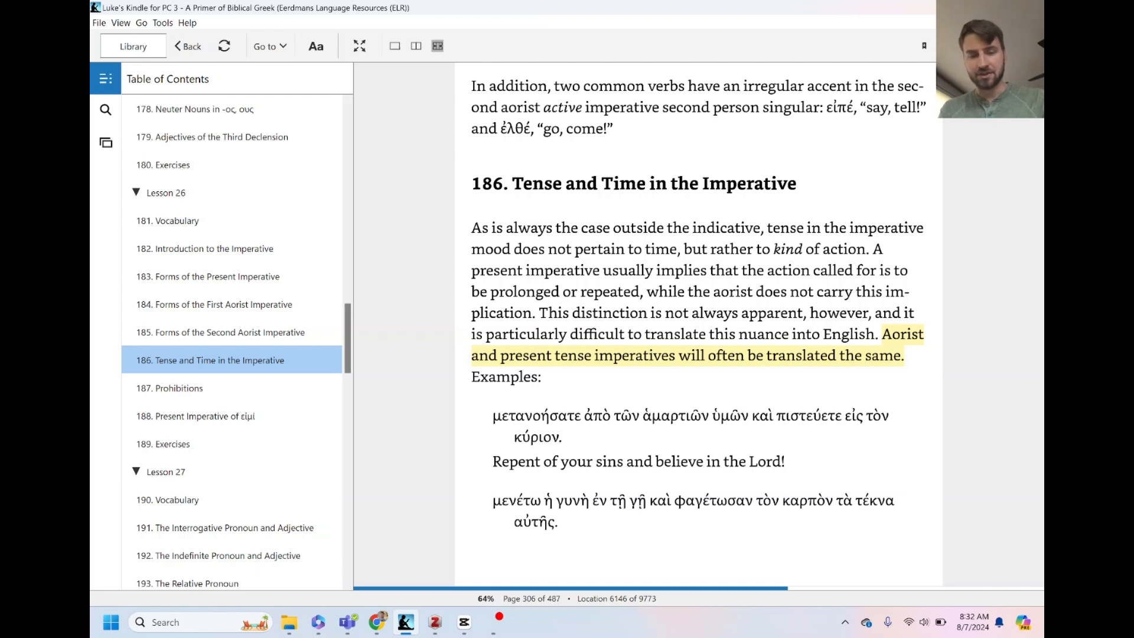
mouse_move(978, 311)
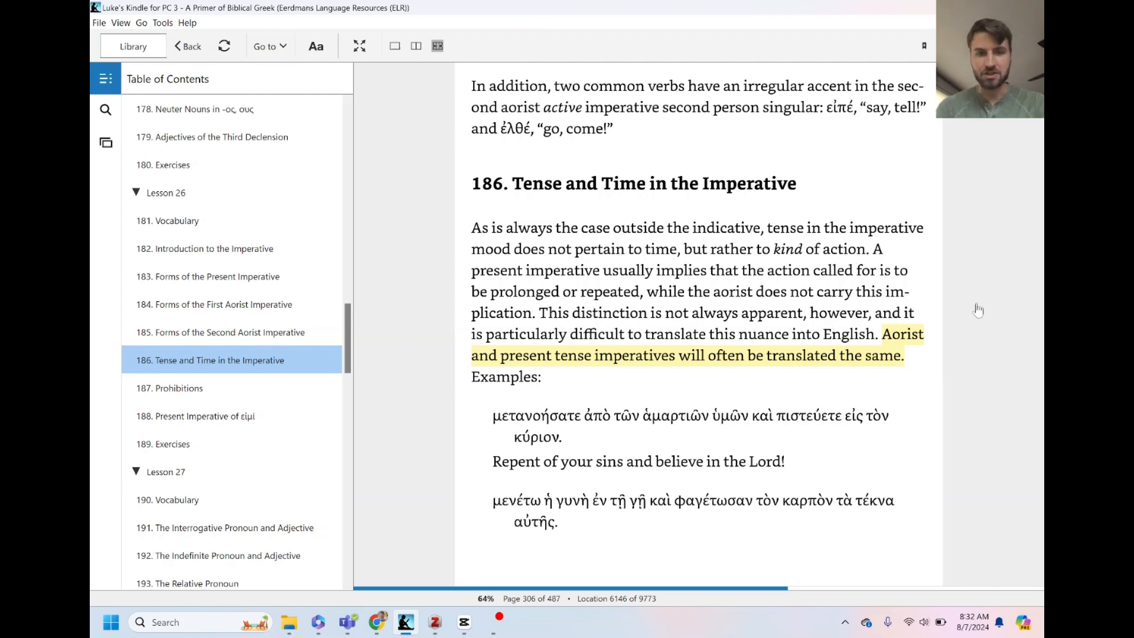
mouse_move(836, 390)
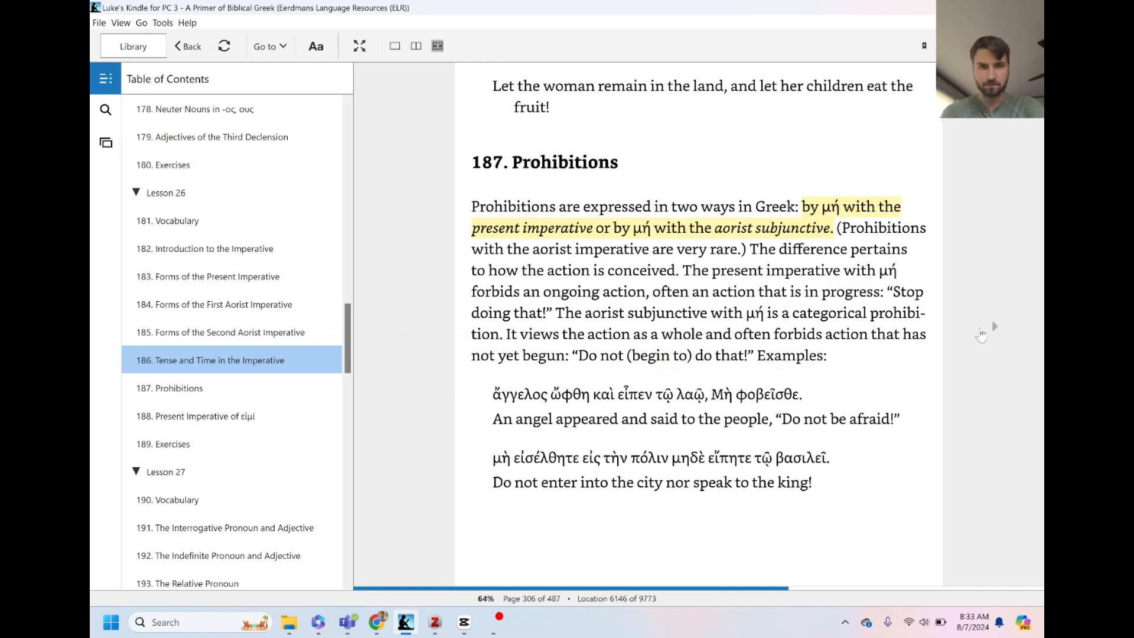
Turn to the next page of section 187, Prohibitions, with its μή examples
left_click(169, 388)
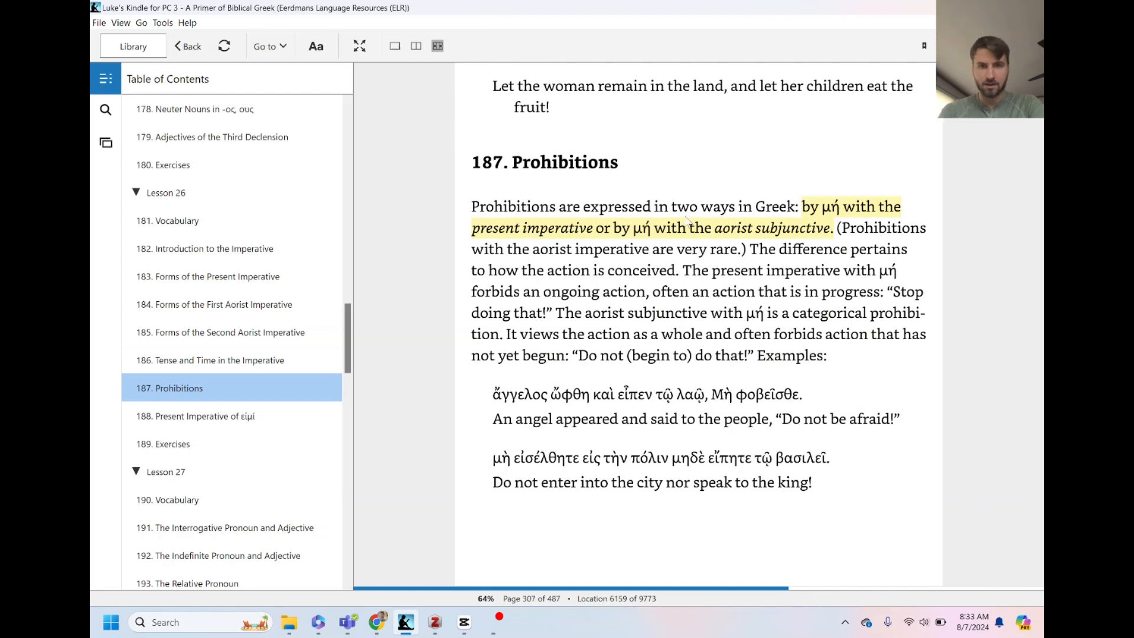
mouse_move(803, 215)
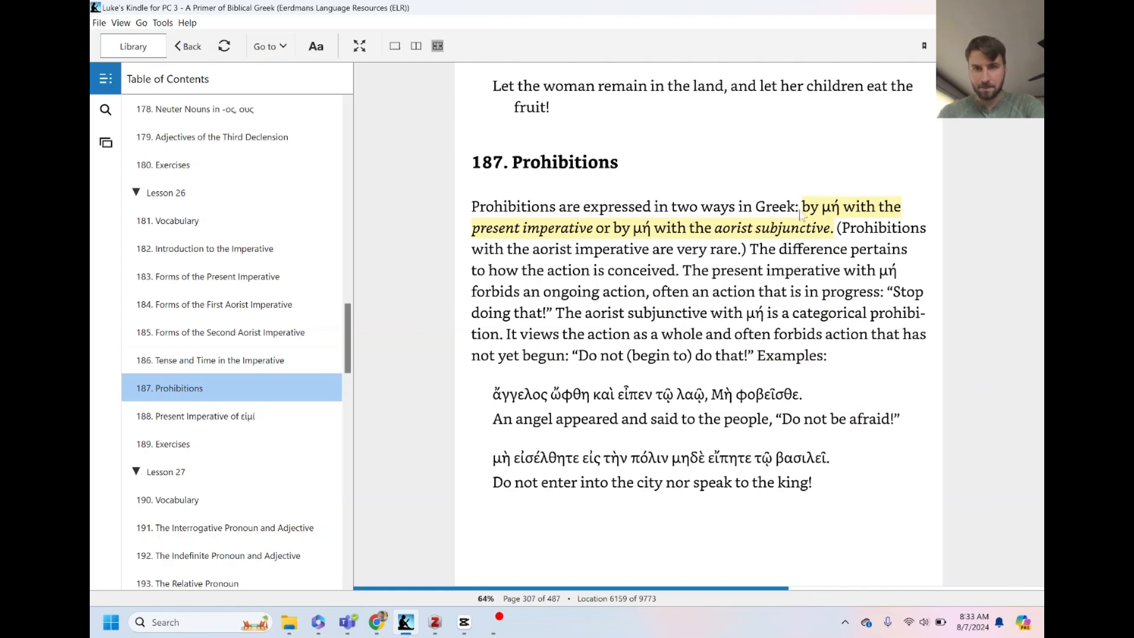
mouse_move(830, 206)
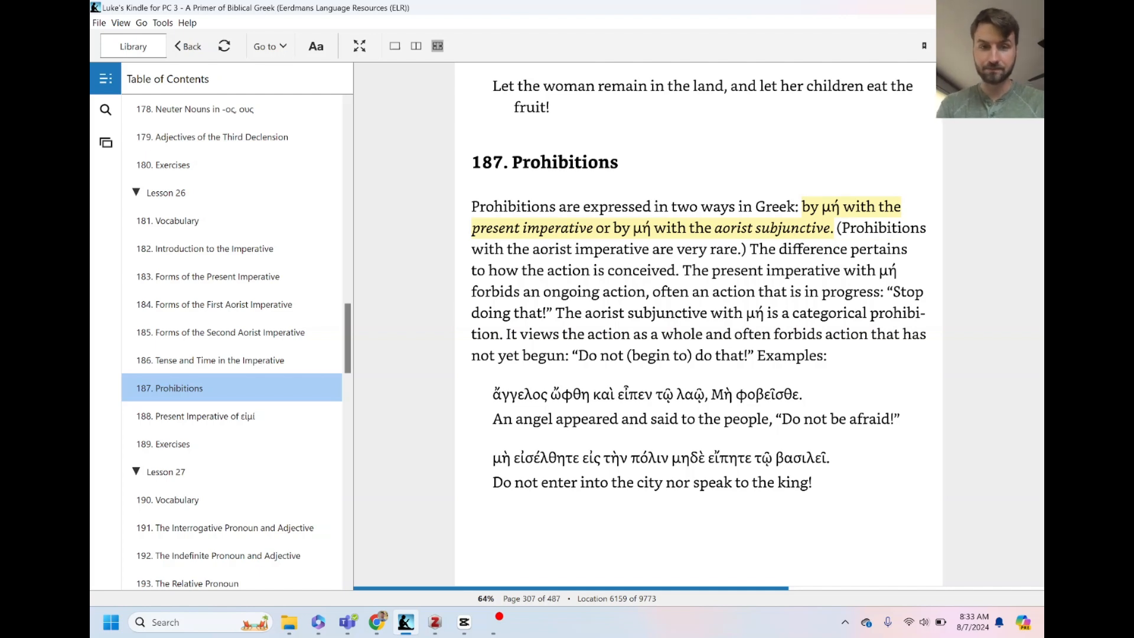
mouse_move(750, 195)
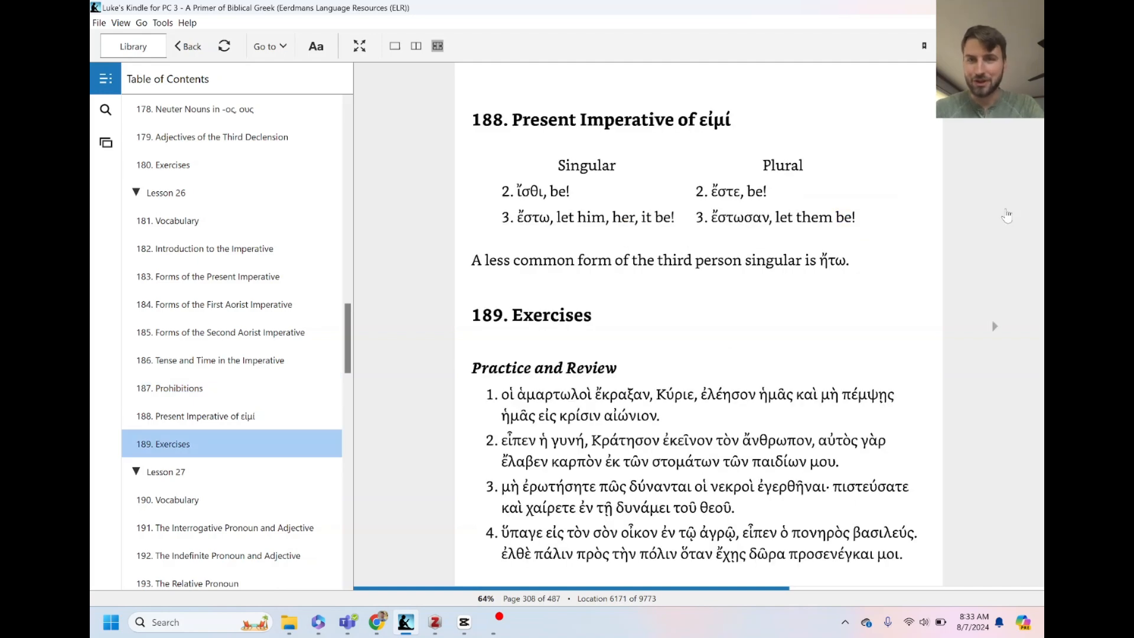
mouse_move(527, 207)
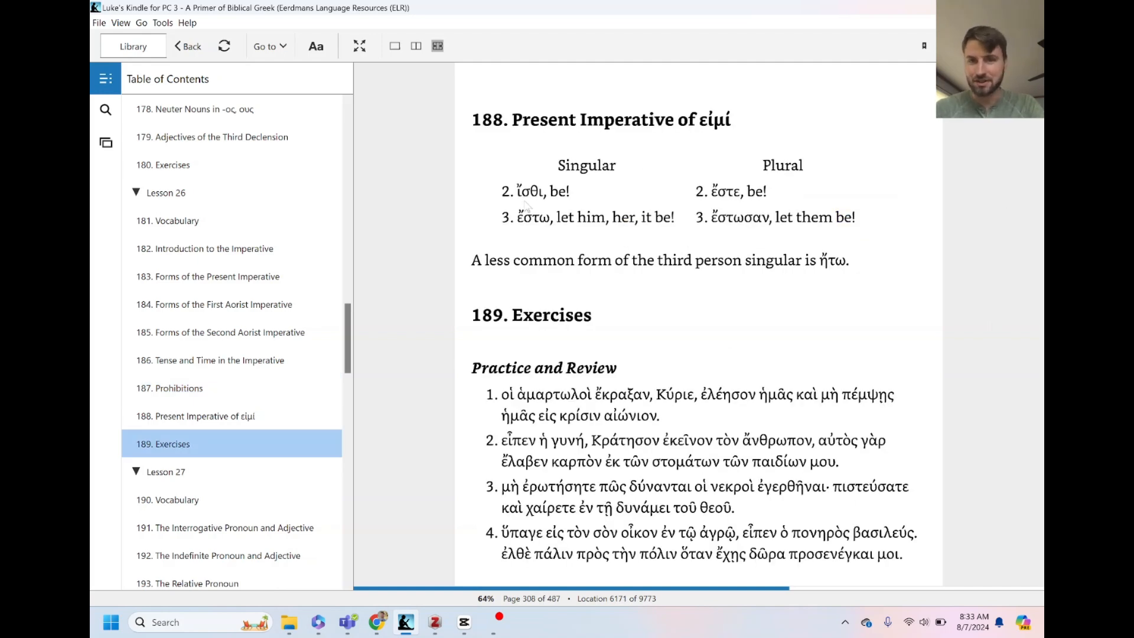
mouse_move(685, 186)
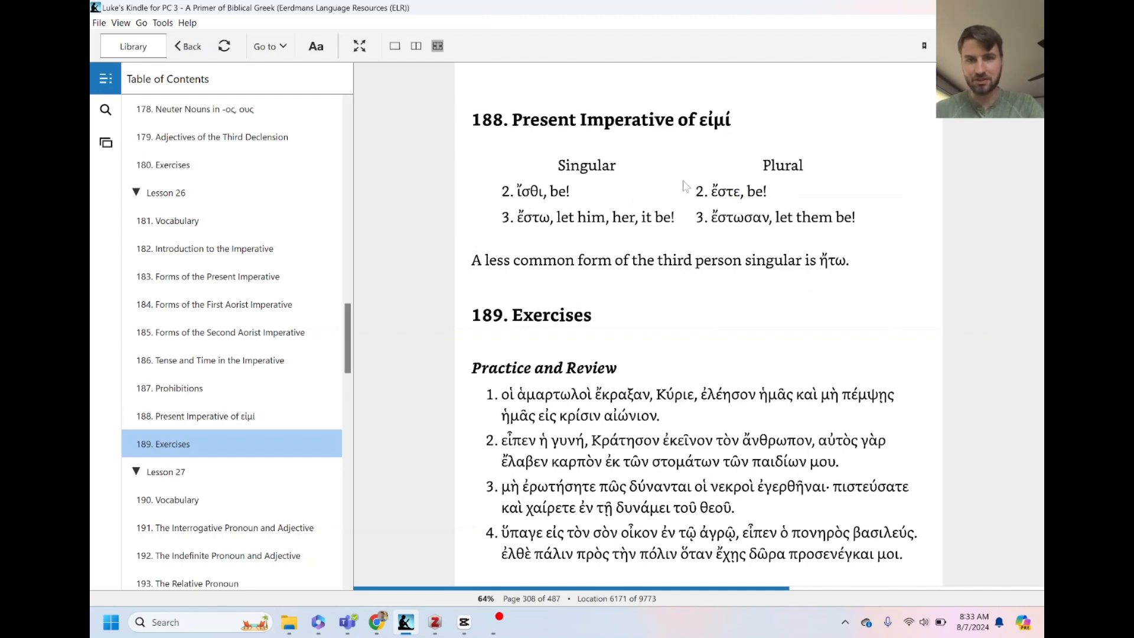
mouse_move(563, 307)
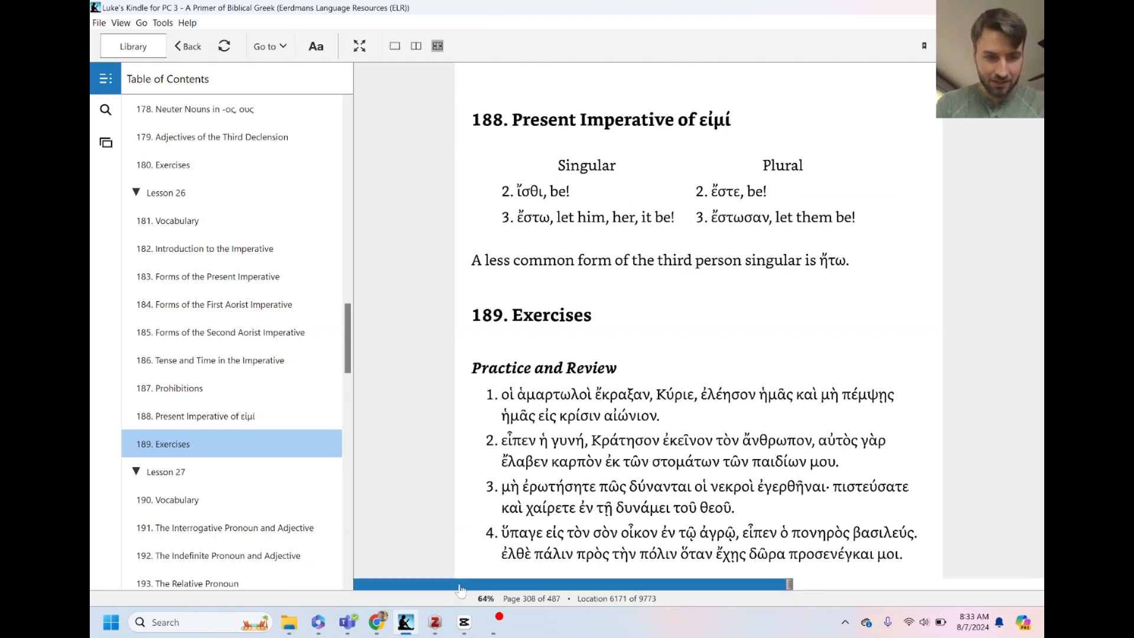
left_click(378, 623)
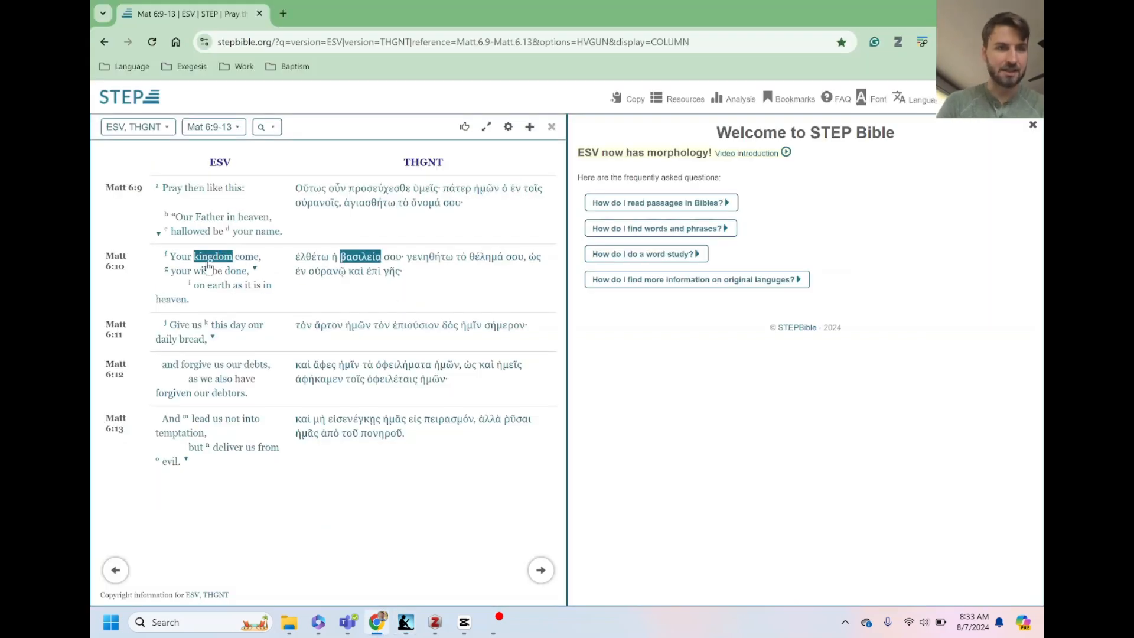
left_click(299, 238)
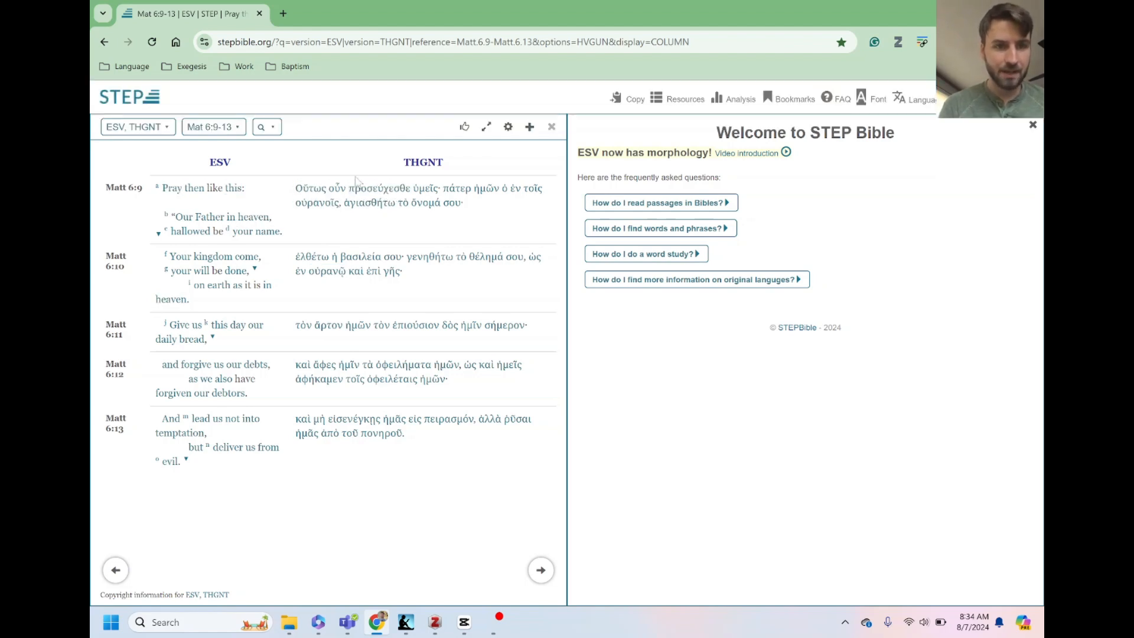
left_click(376, 188)
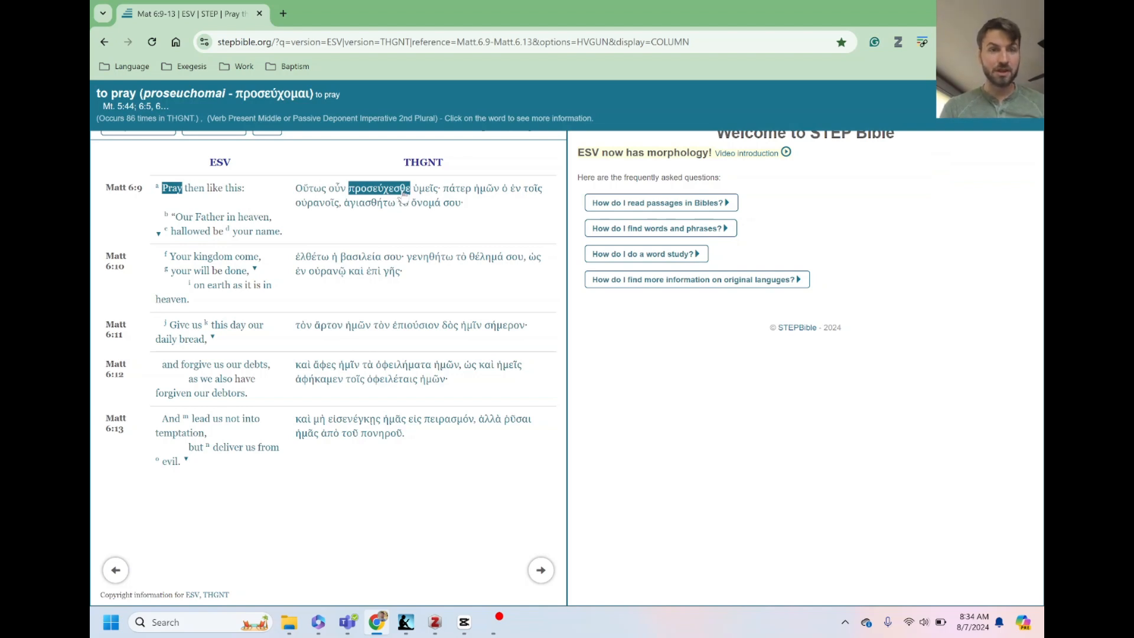
mouse_move(401, 198)
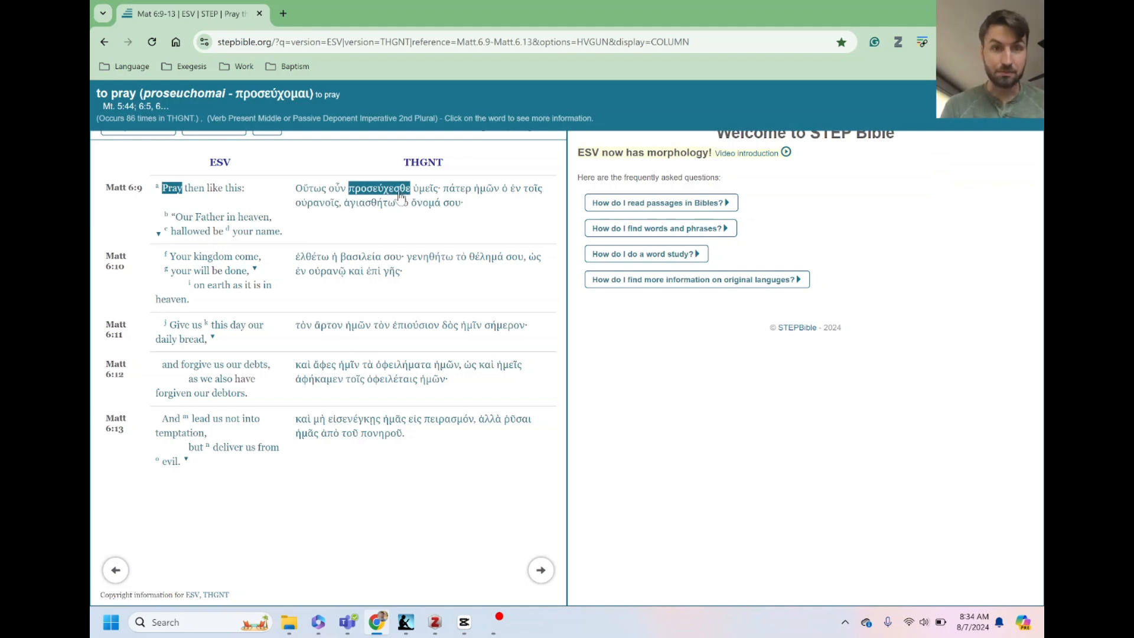
mouse_move(399, 198)
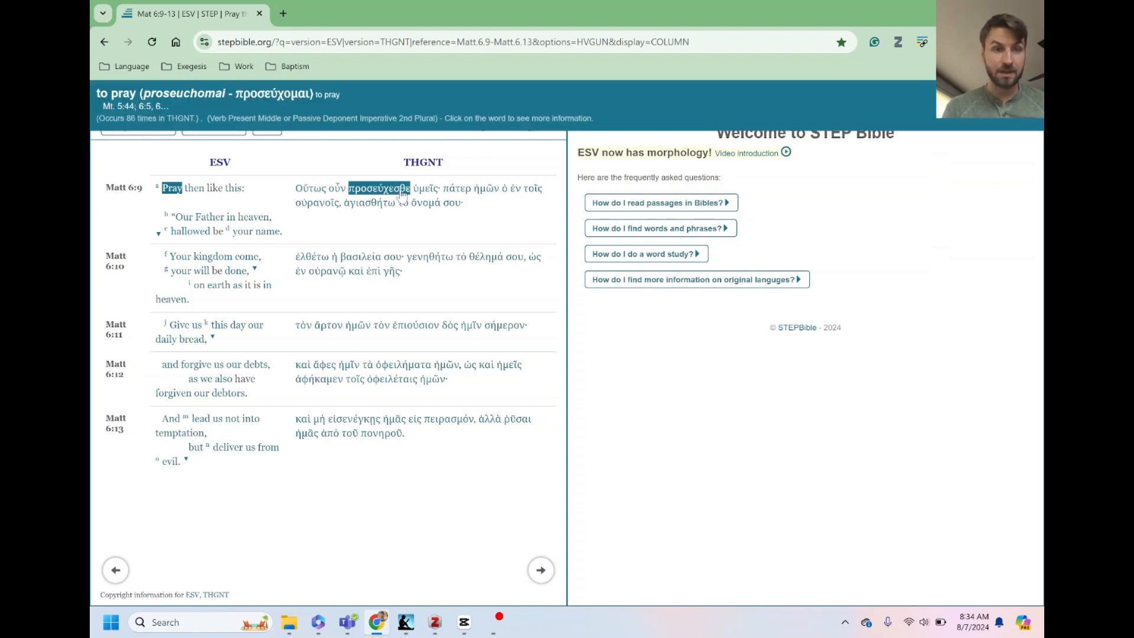
left_click(369, 202)
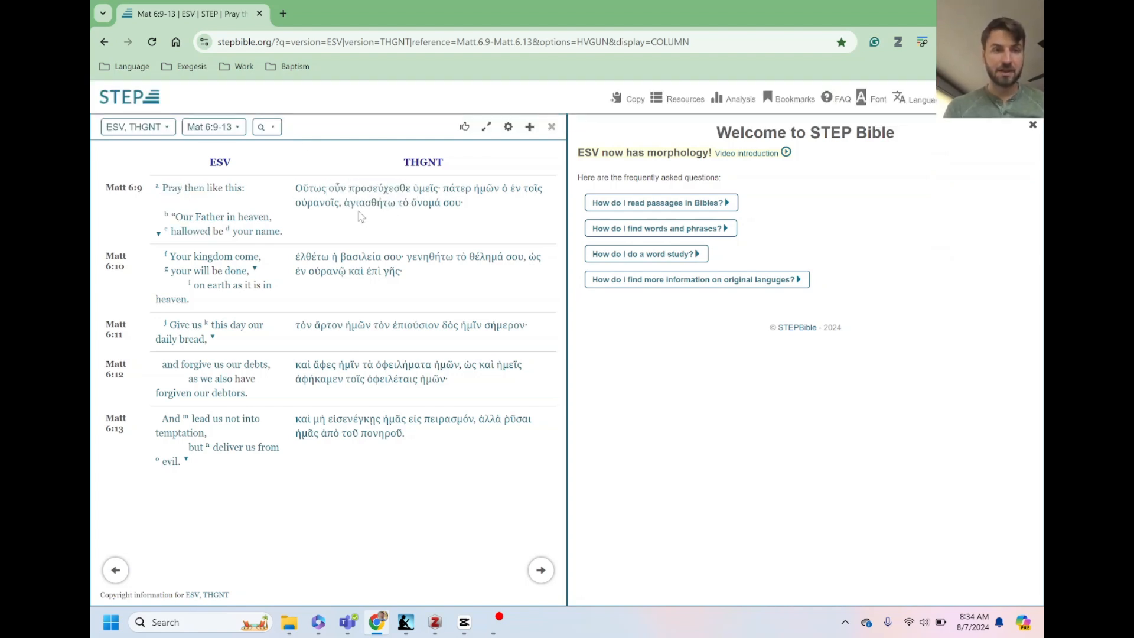
left_click(310, 188)
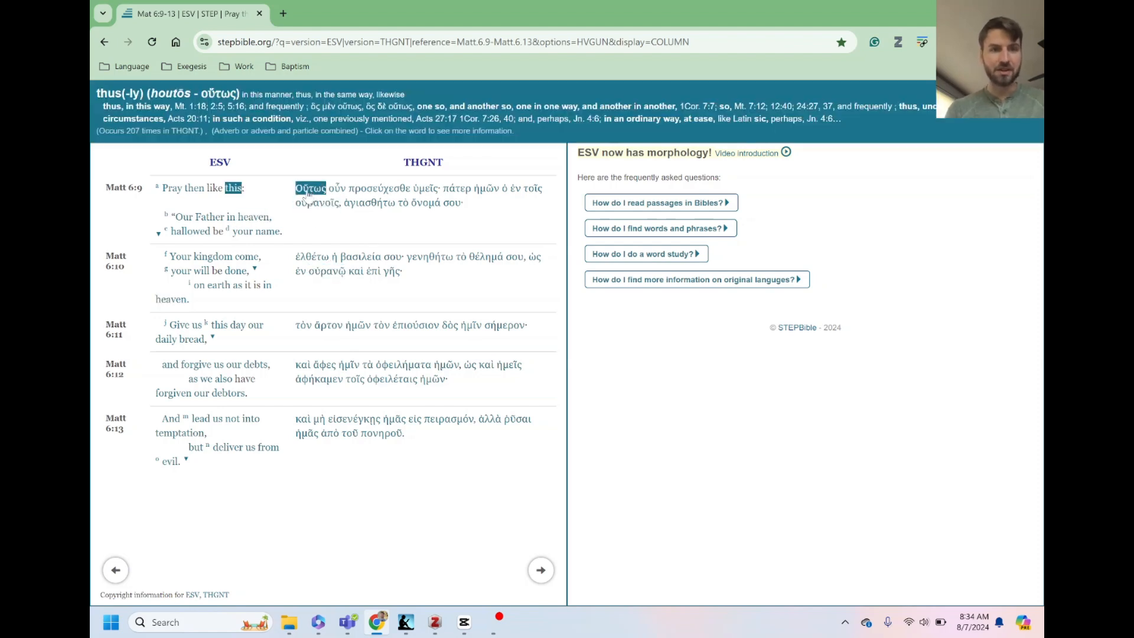
left_click(425, 188)
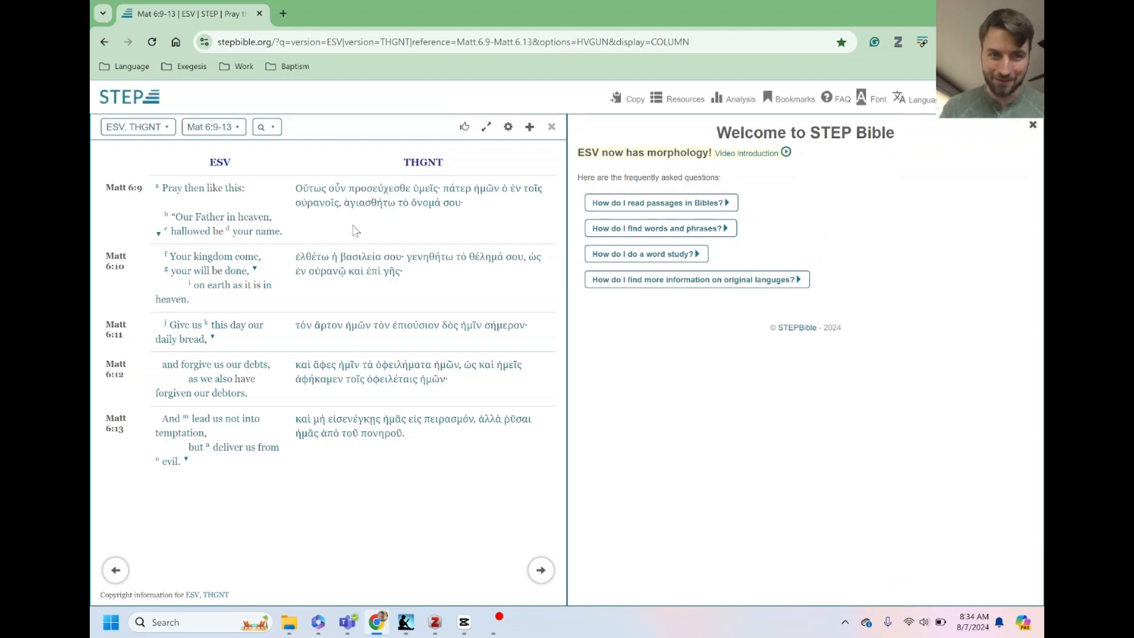
left_click(376, 187)
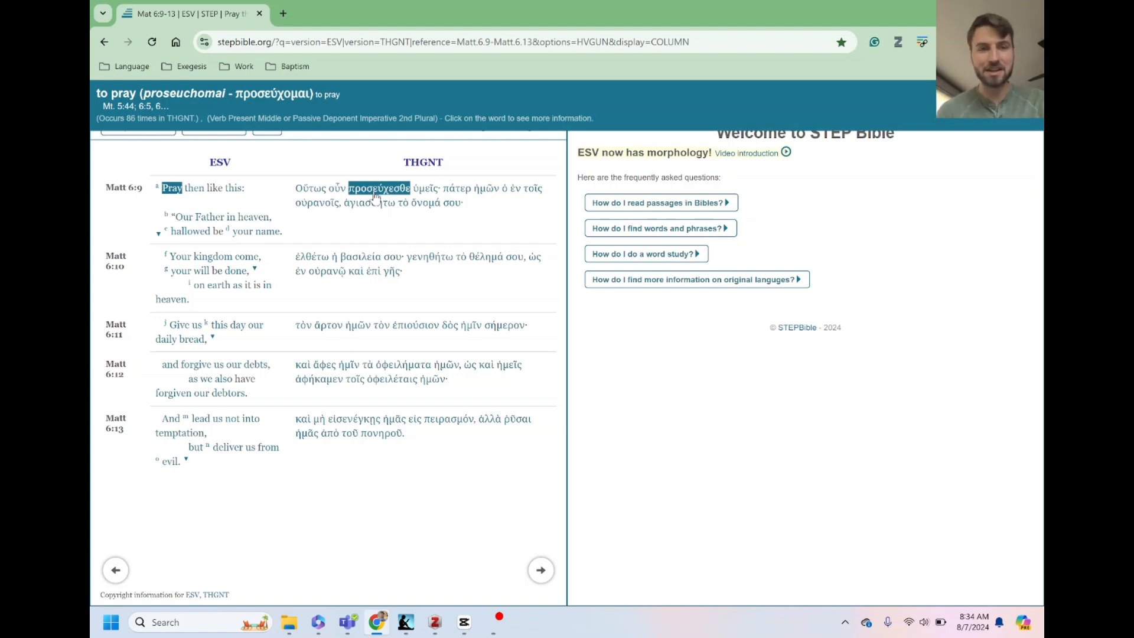
left_click(369, 202)
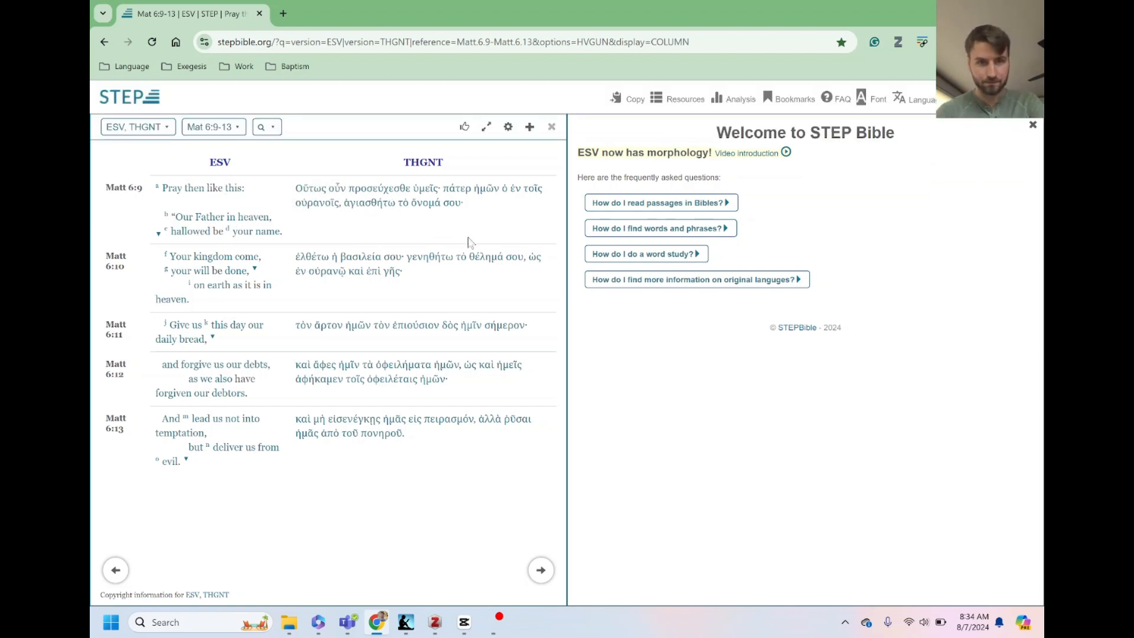
left_click(456, 188)
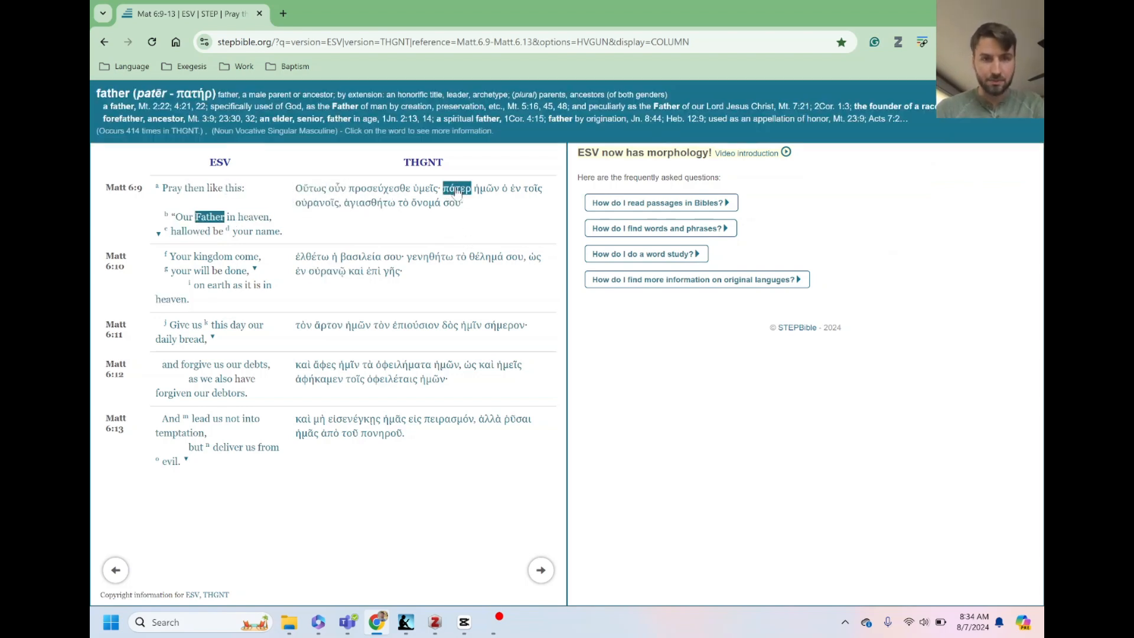
left_click(486, 188)
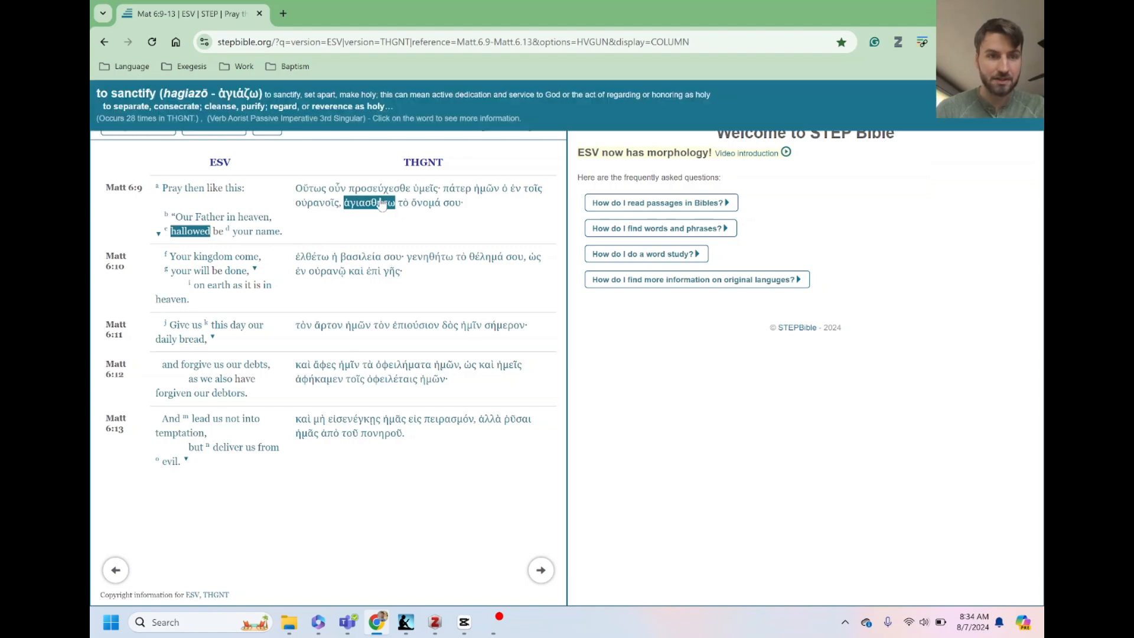
mouse_move(392, 208)
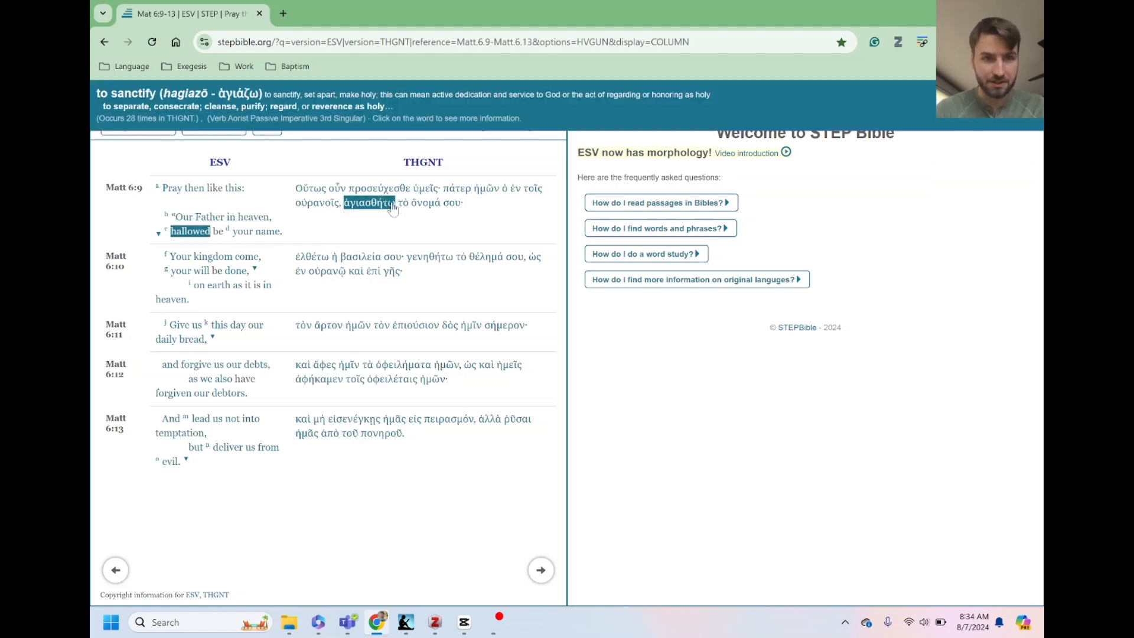
mouse_move(361, 214)
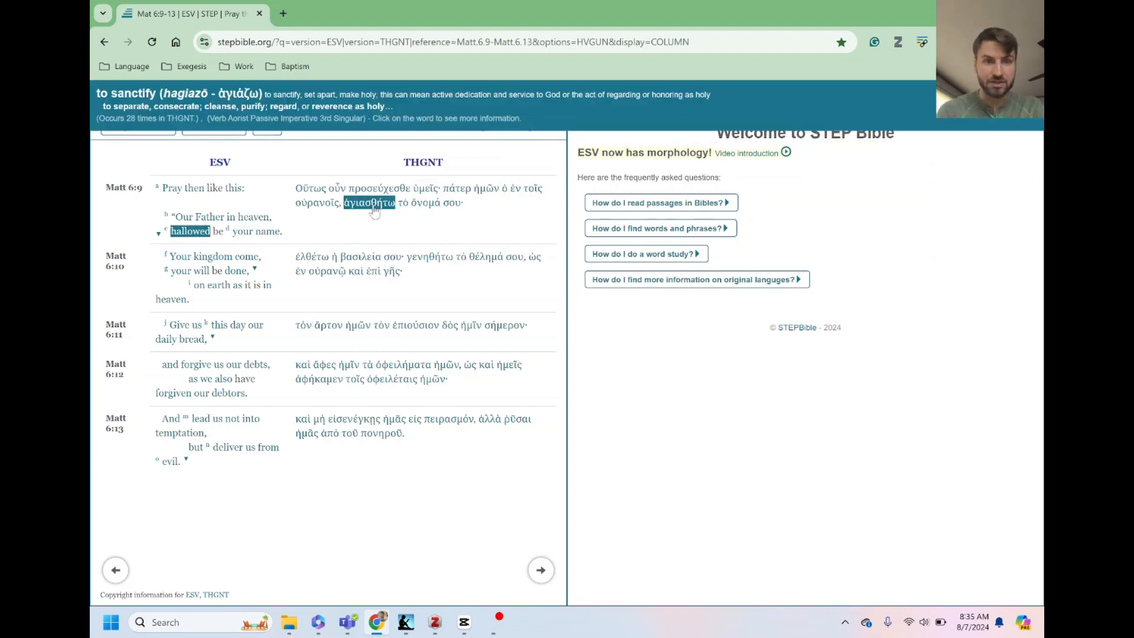
mouse_move(376, 210)
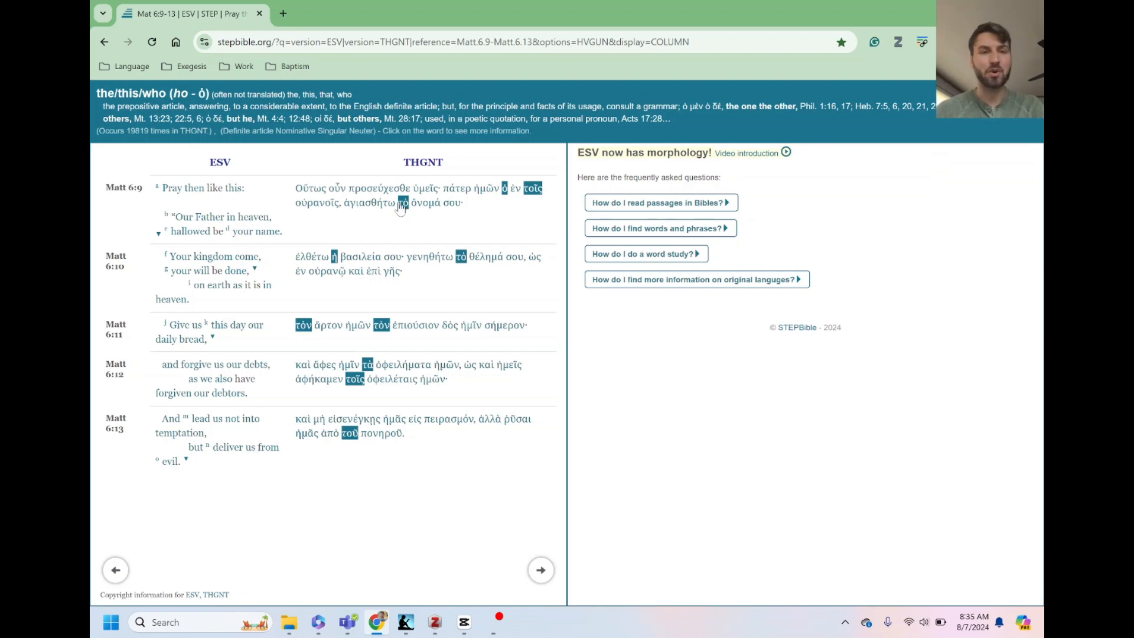
left_click(450, 202)
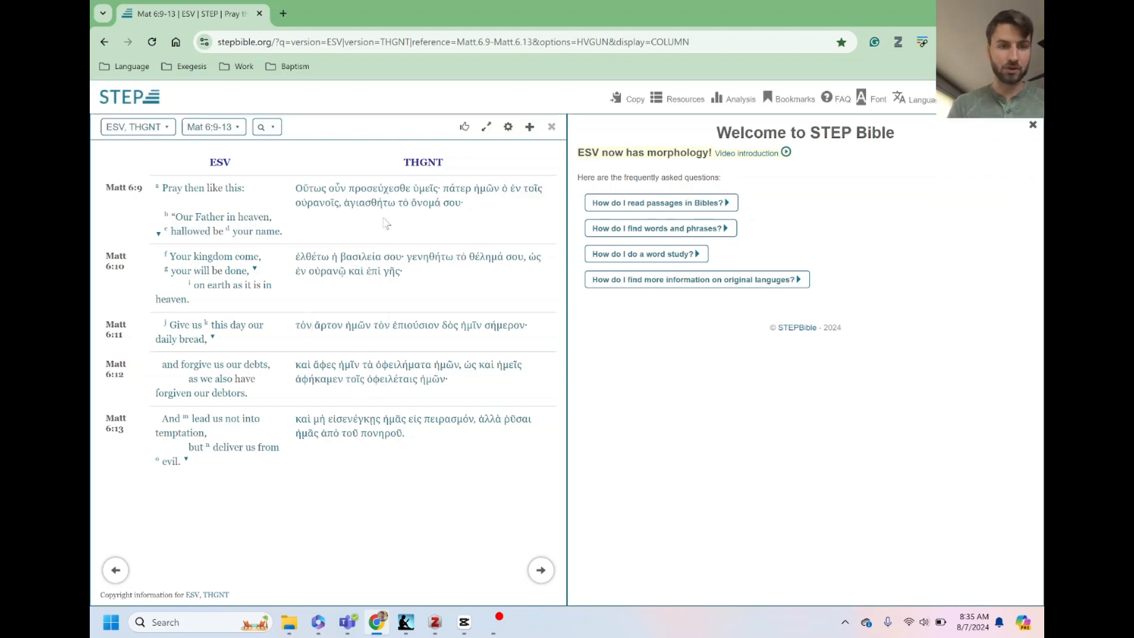
left_click(311, 256)
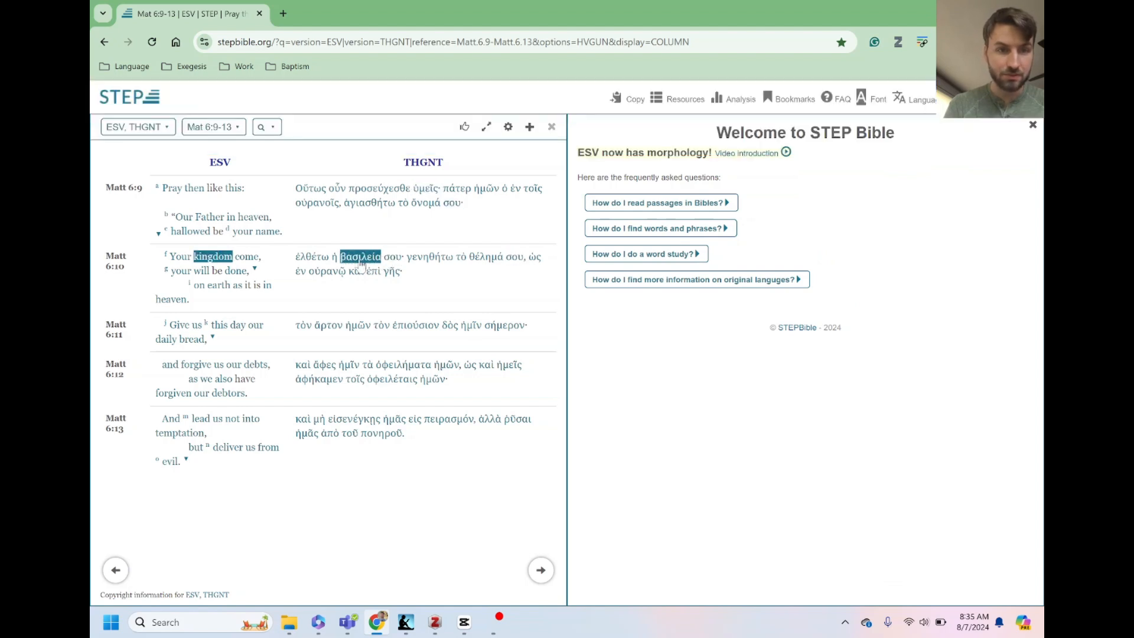
left_click(311, 256)
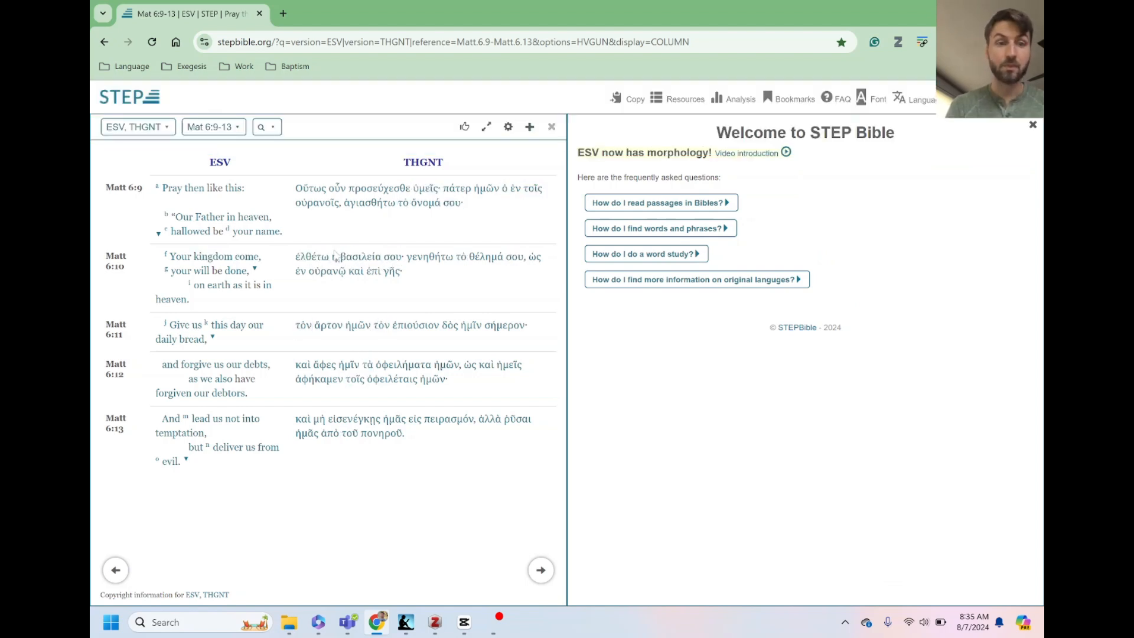
left_click(312, 256)
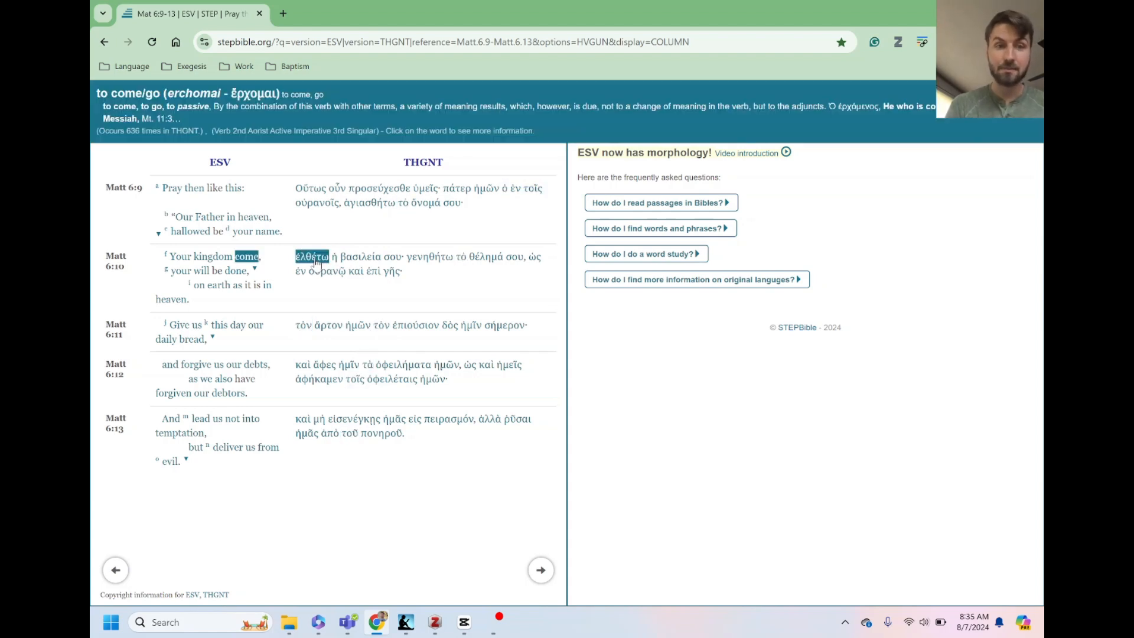
left_click(333, 257)
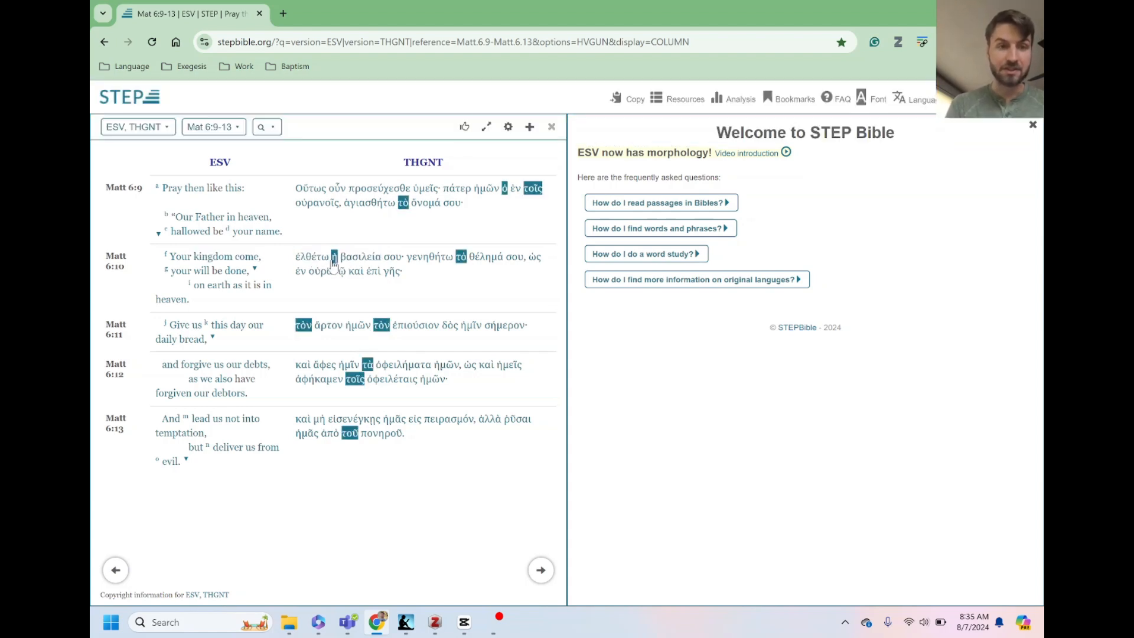
left_click(361, 256)
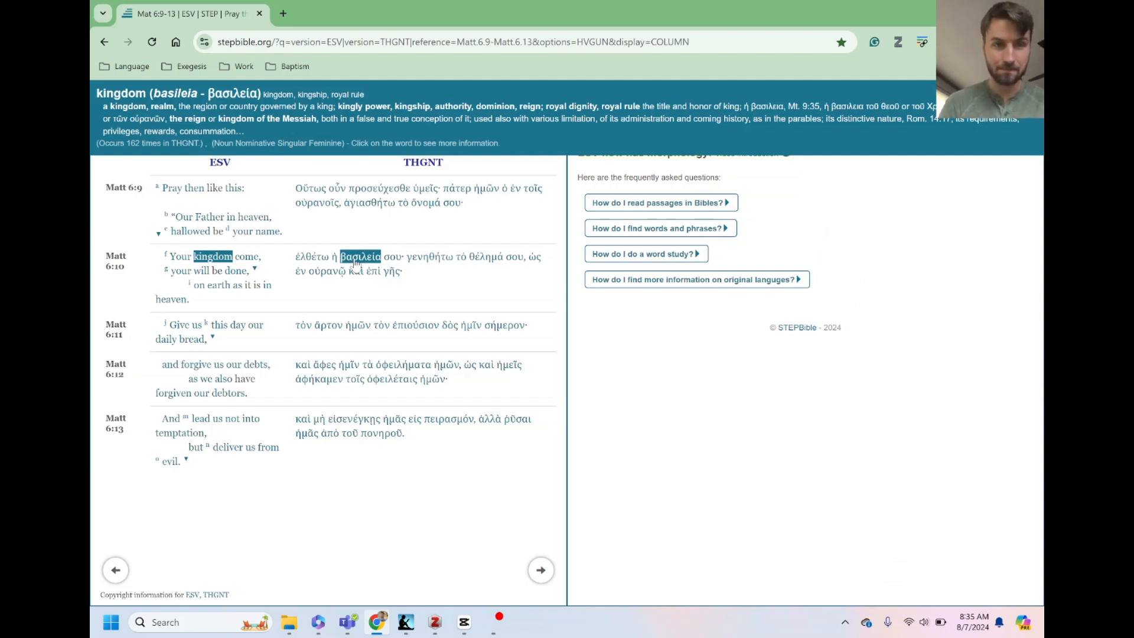
left_click(426, 257)
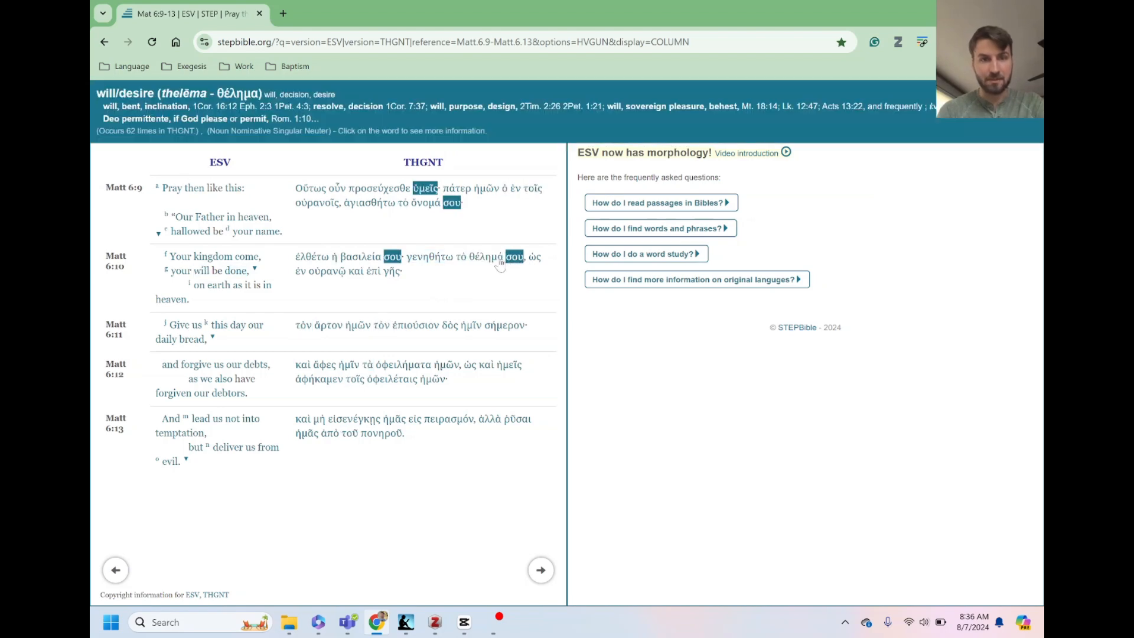
left_click(427, 256)
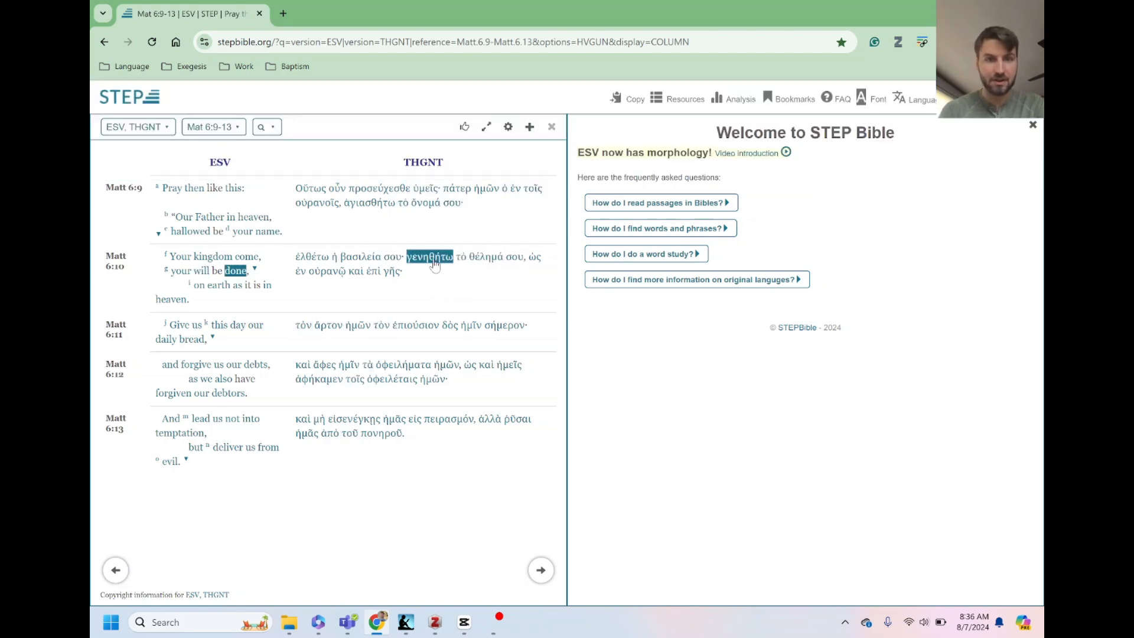
left_click(429, 256)
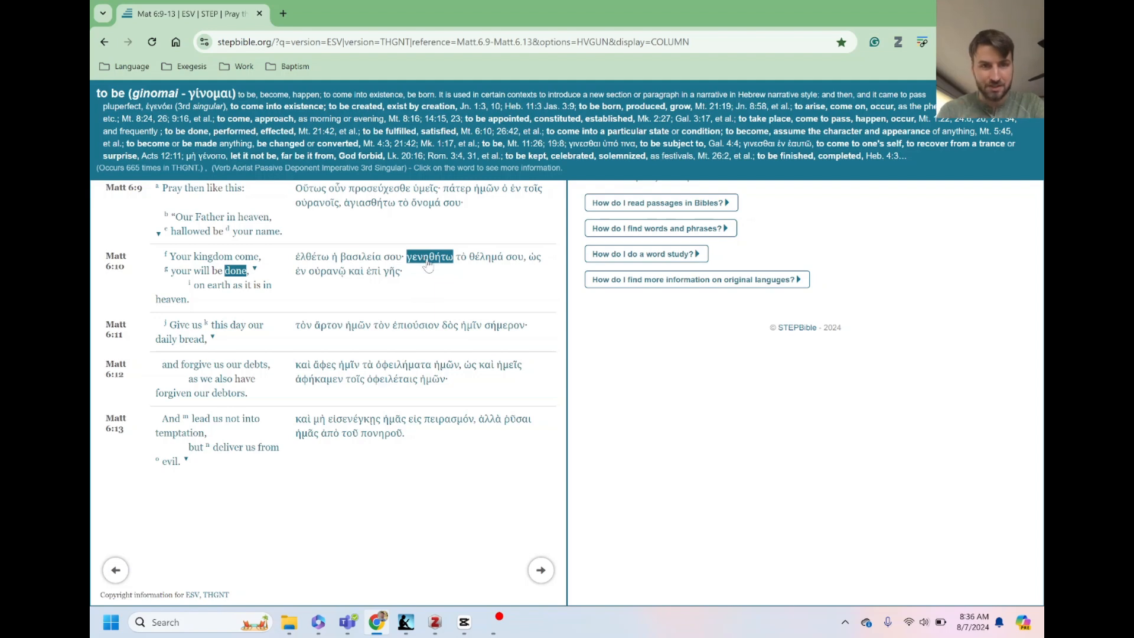
mouse_move(441, 269)
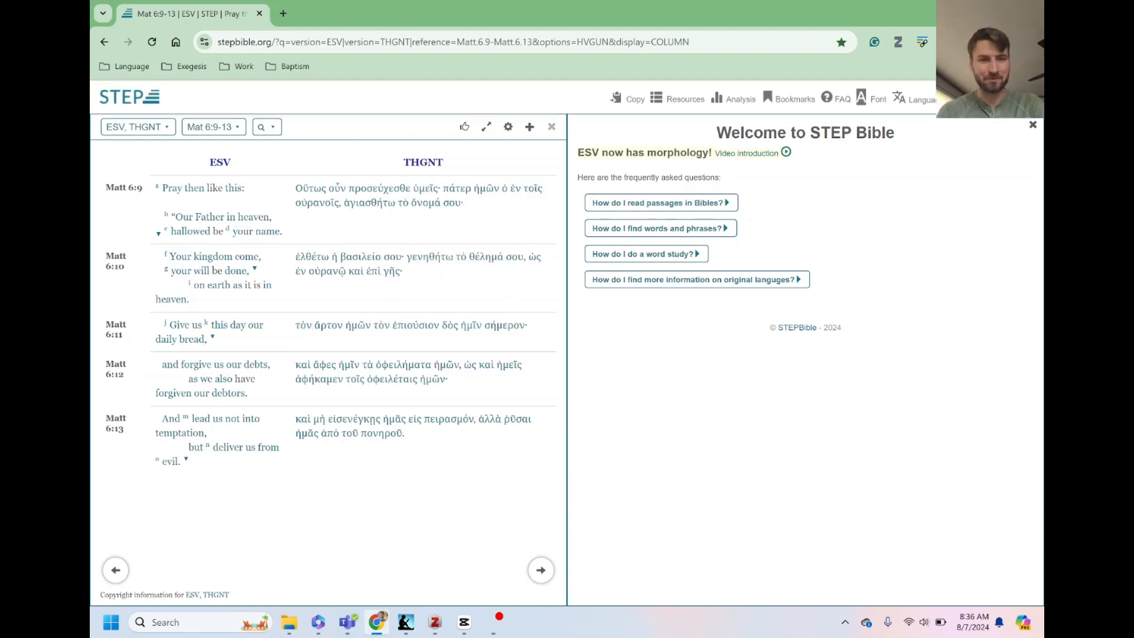
mouse_move(462, 269)
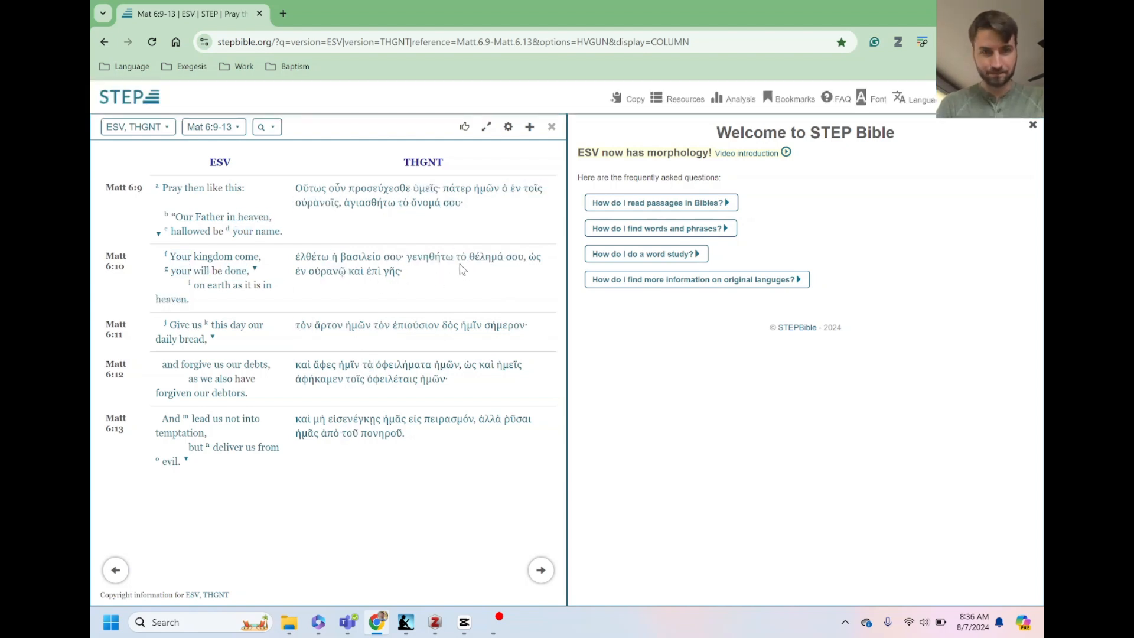
mouse_move(490, 288)
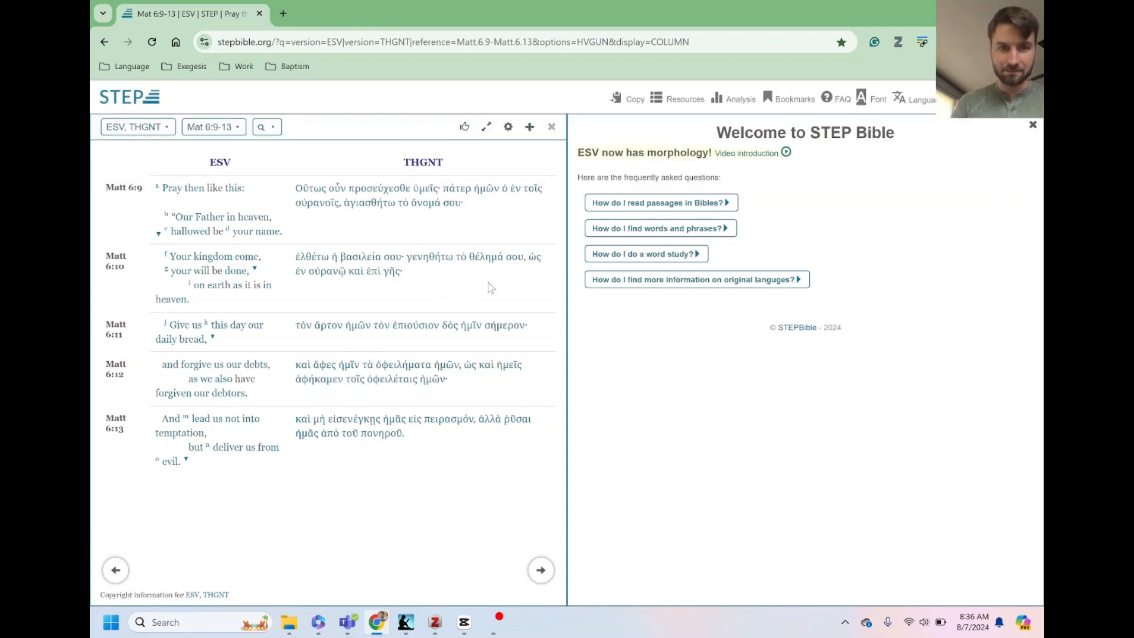
left_click(373, 272)
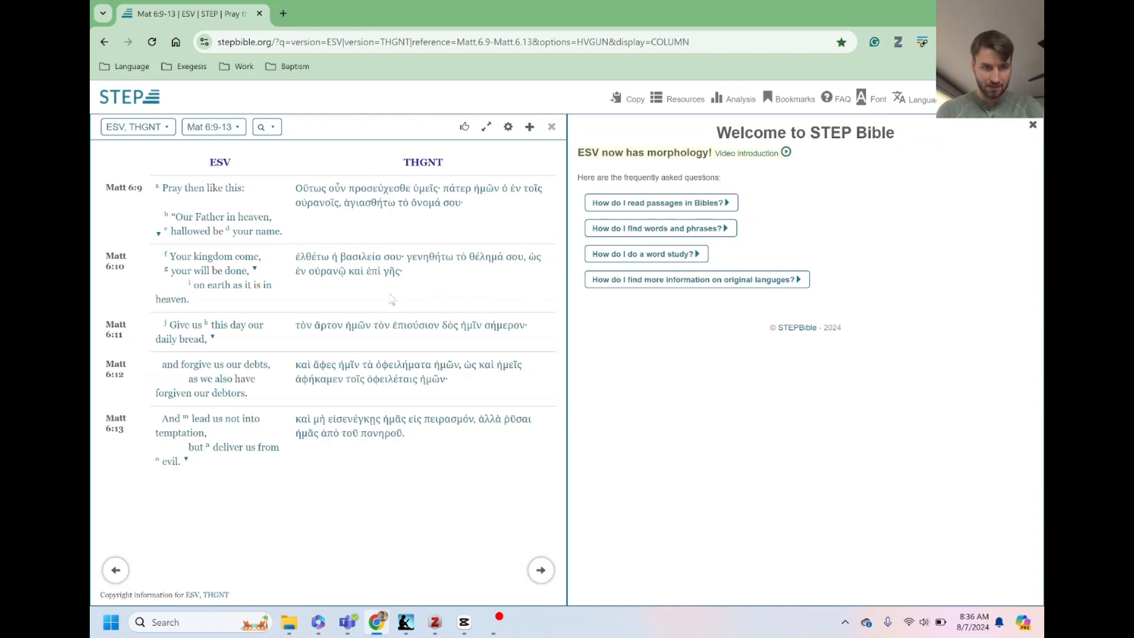
left_click(302, 325)
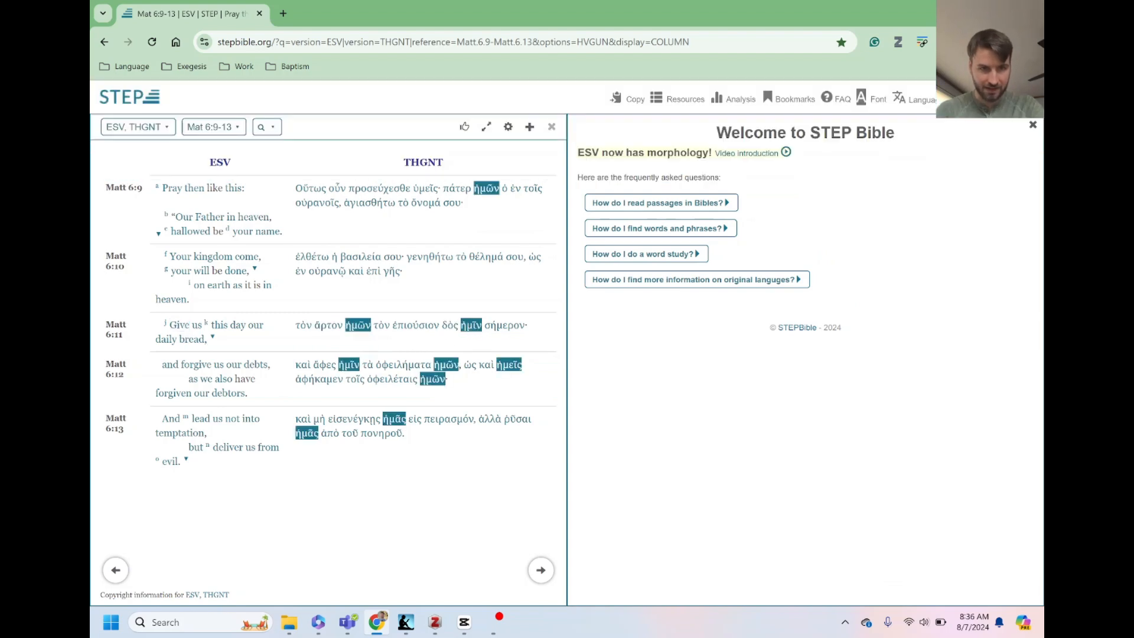
left_click(447, 325)
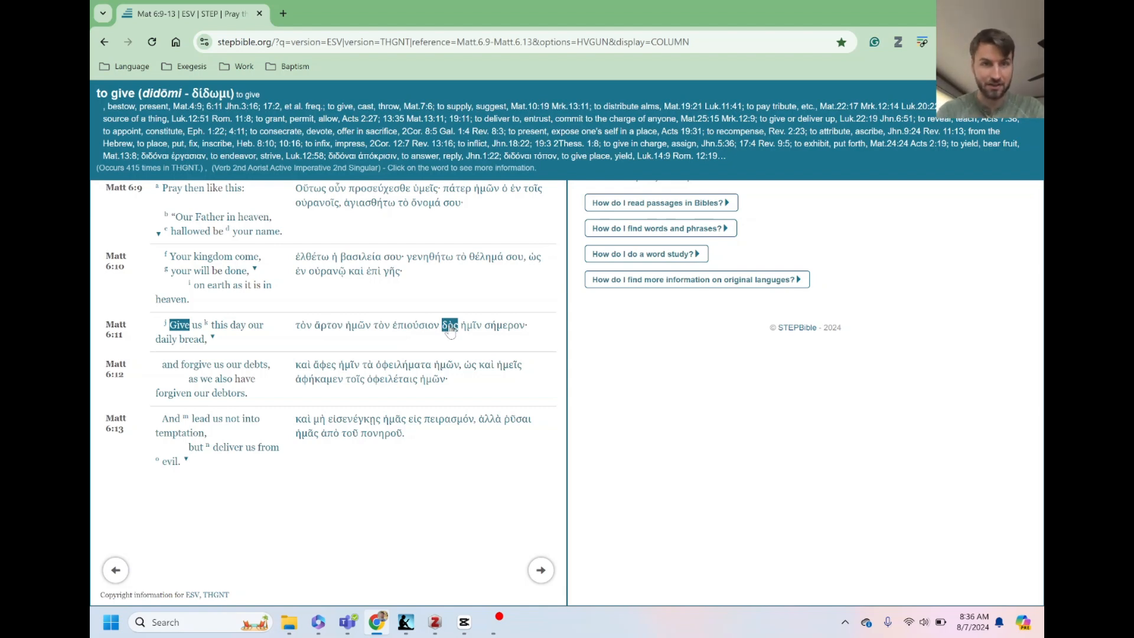
left_click(470, 324)
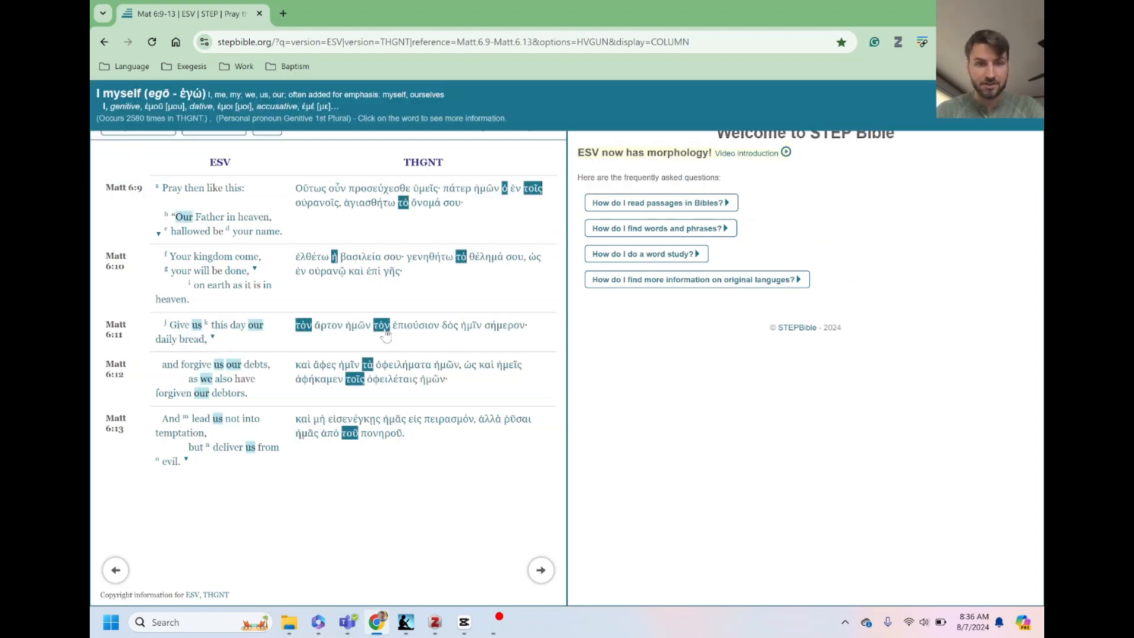
left_click(415, 325)
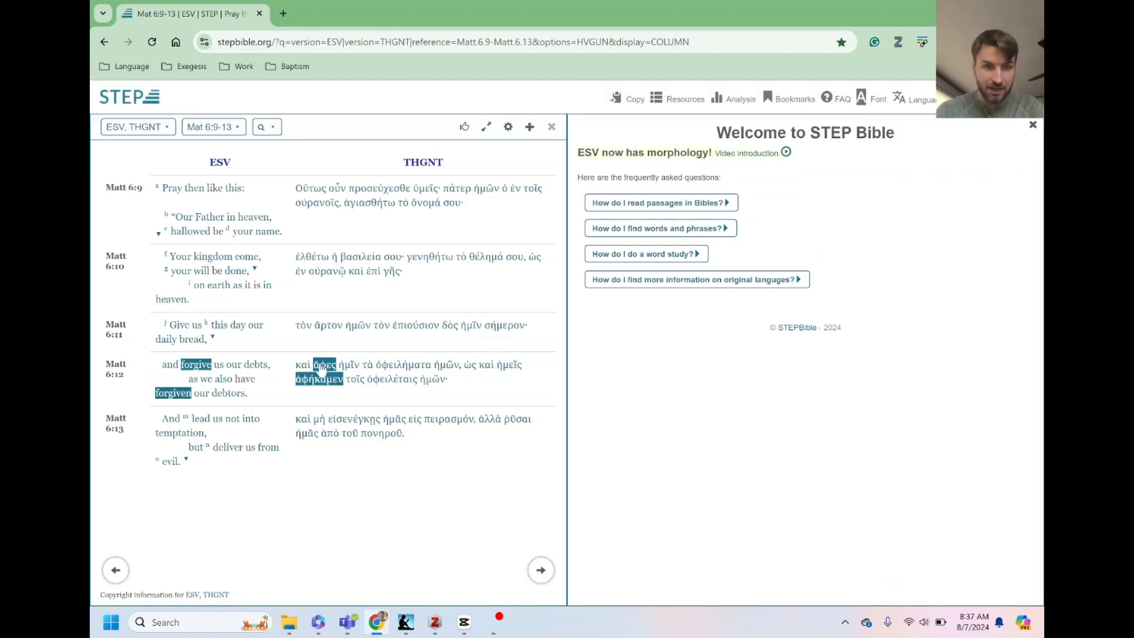
left_click(322, 365)
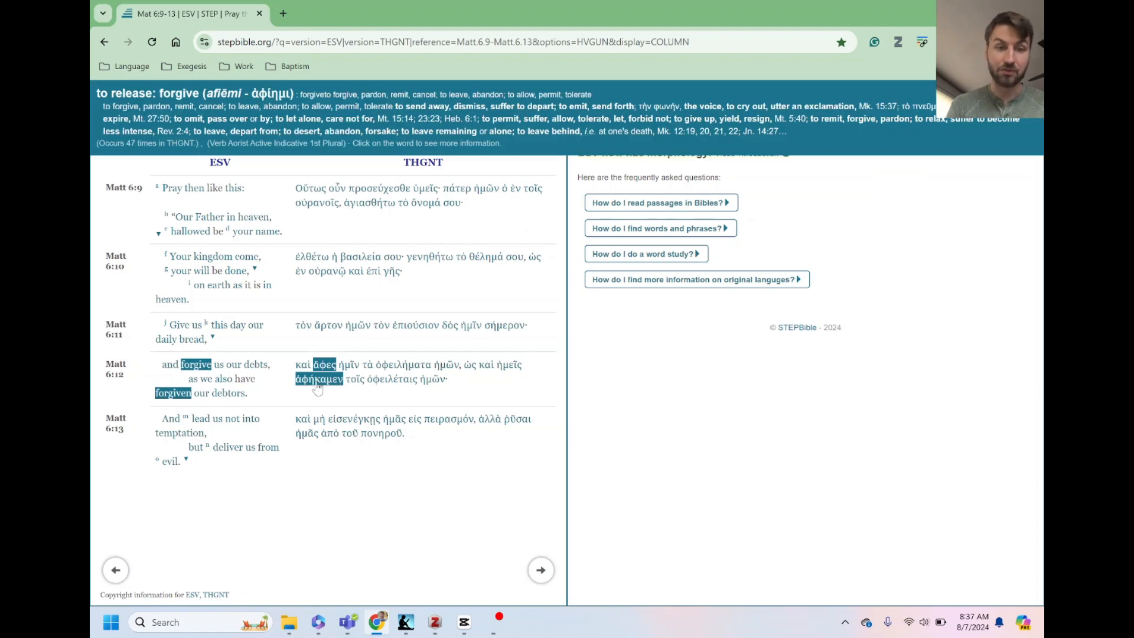
mouse_move(318, 381)
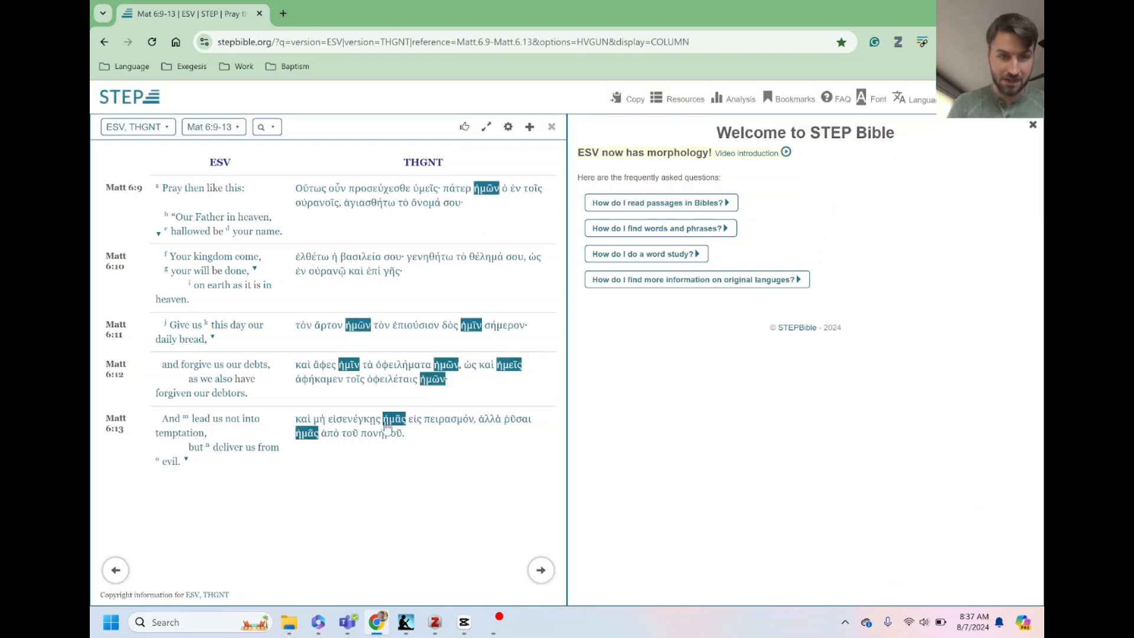
left_click(353, 418)
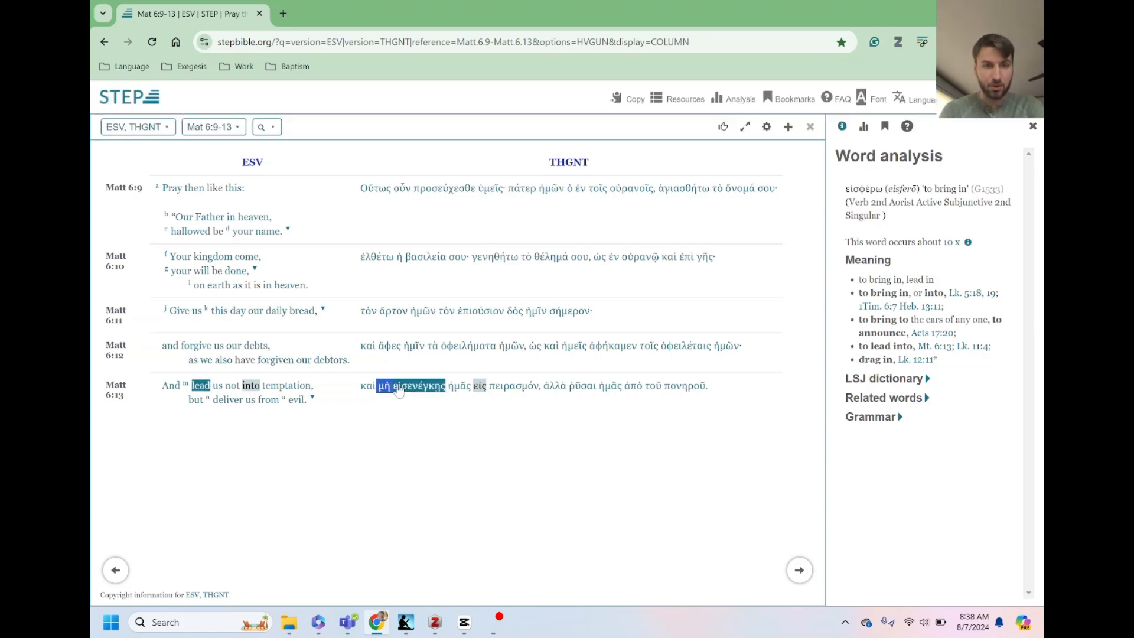
mouse_move(416, 385)
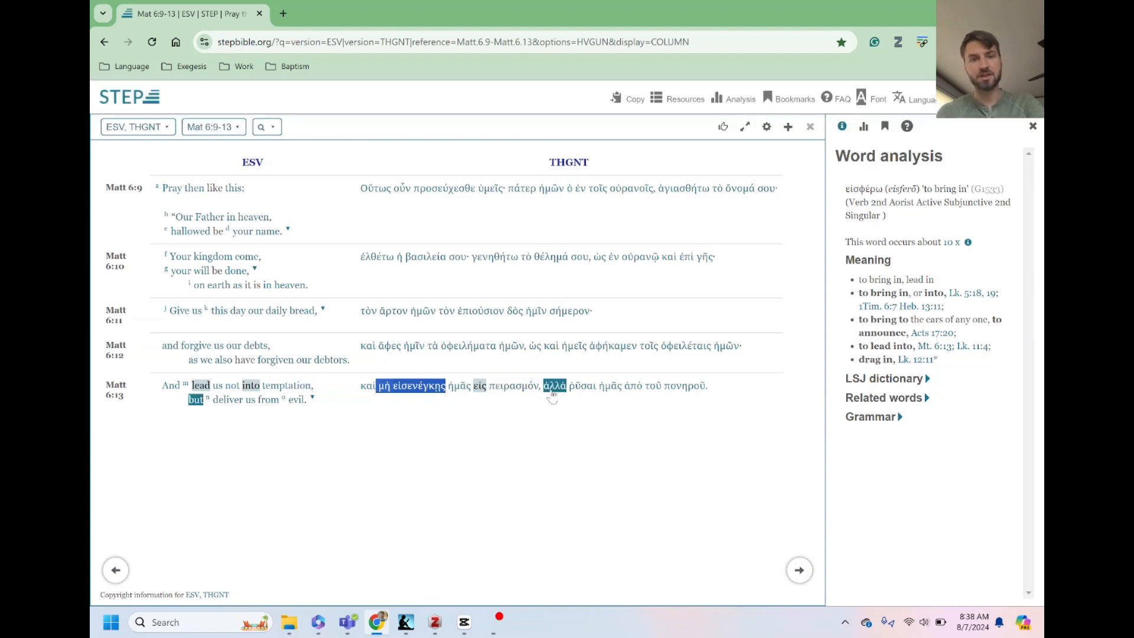
Select ῥῦσαι in Matthew 6:13 to load its 'to rescue' analysis in the Word analysis sidebar
left_click(582, 385)
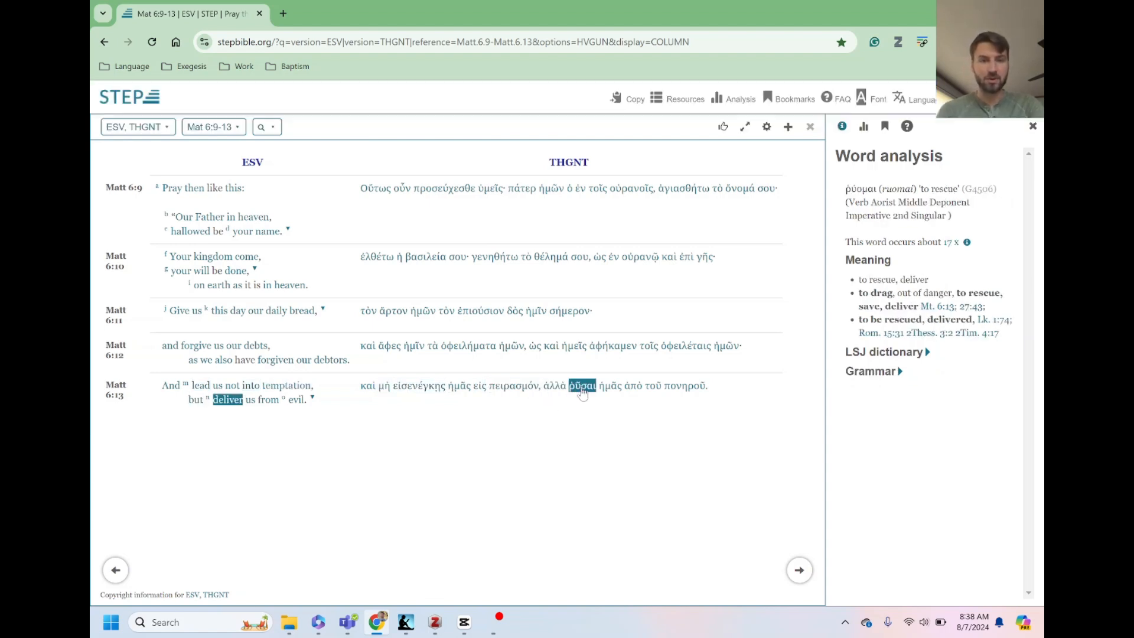
left_click(683, 385)
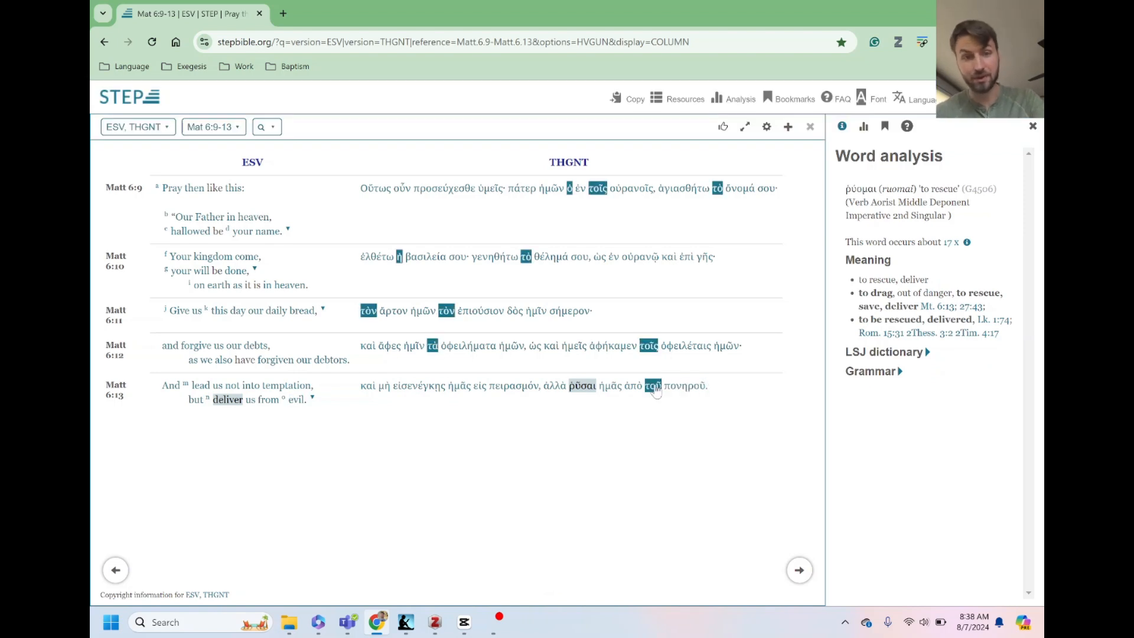
left_click(582, 385)
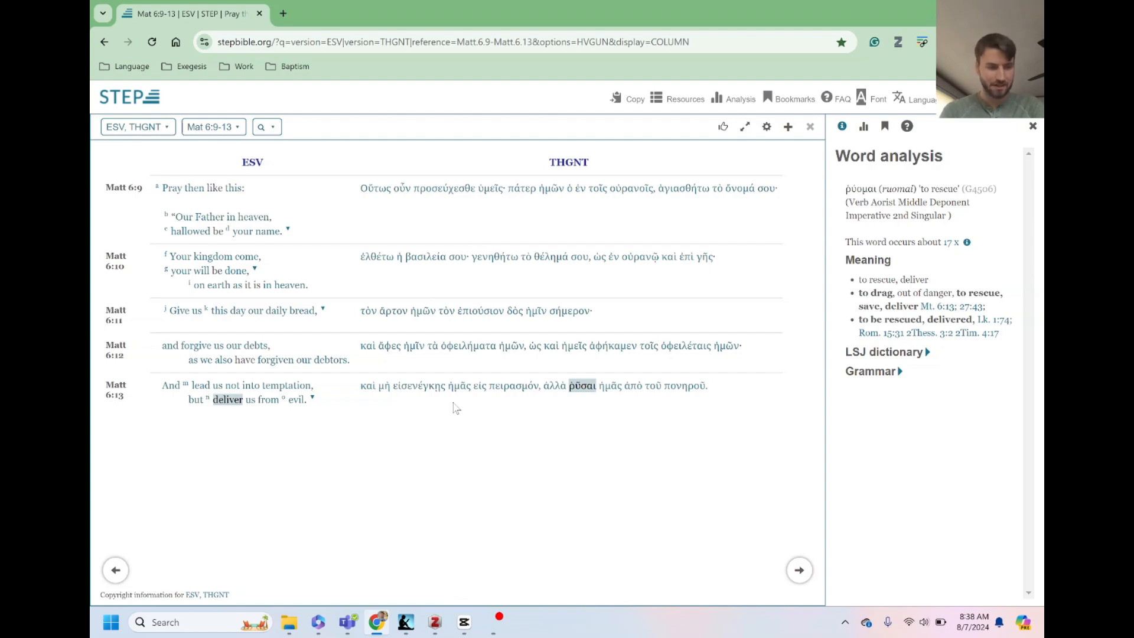
mouse_move(411, 604)
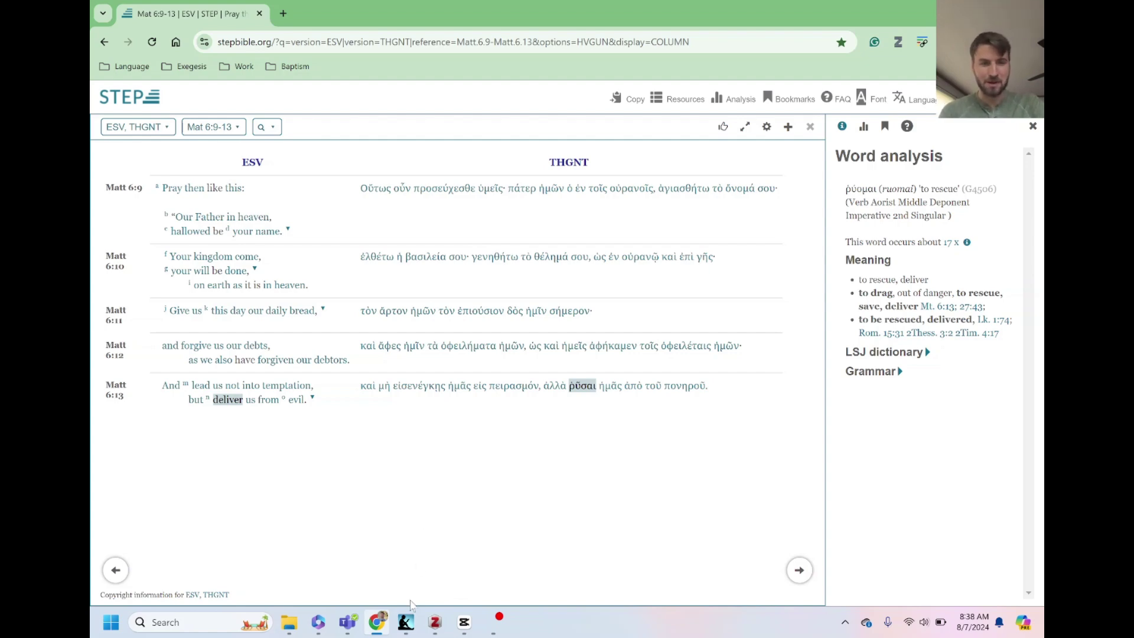
Bring Kindle back to the front at section 188 and the 189 Exercises
left_click(405, 622)
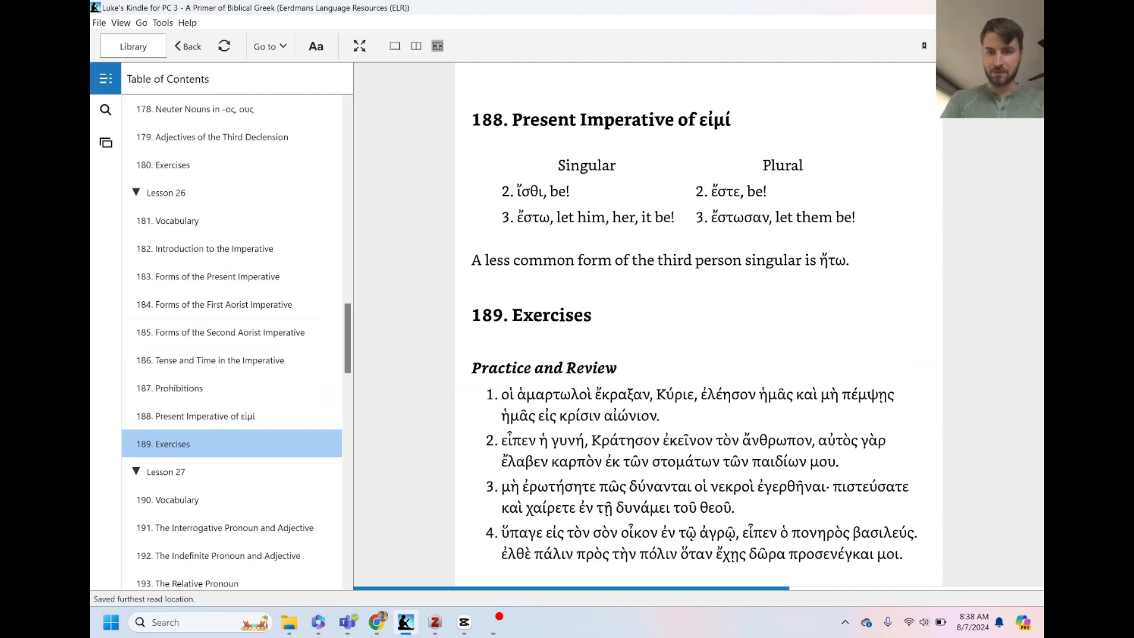
mouse_move(609, 516)
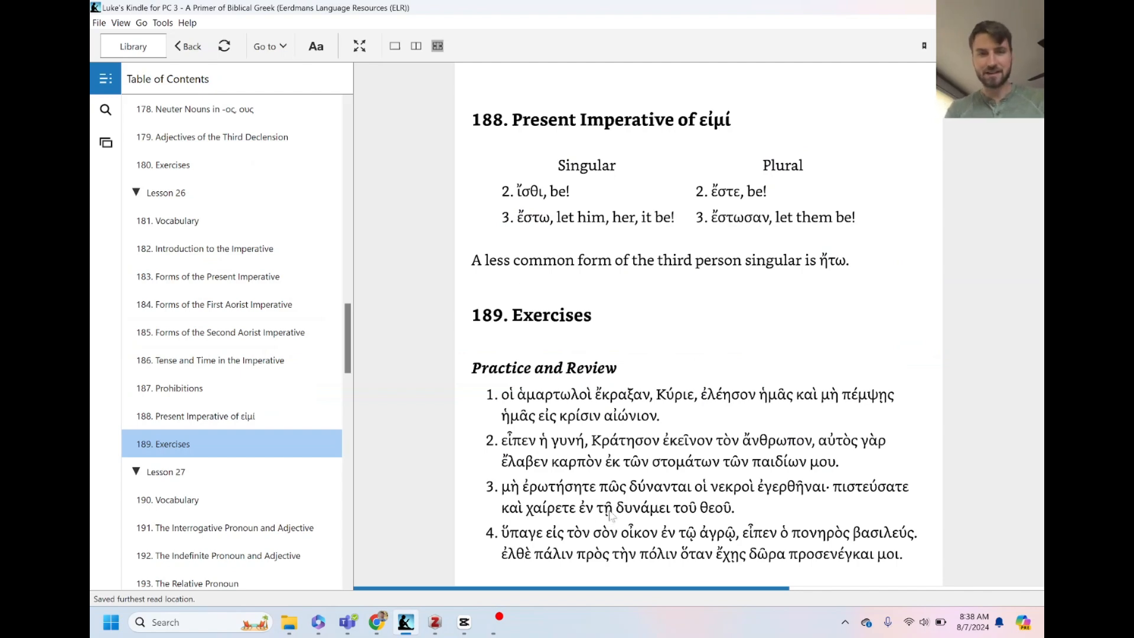